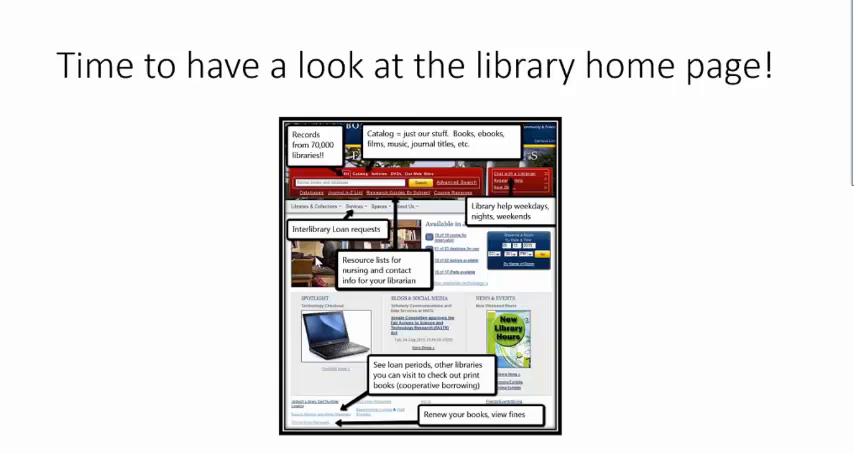
mouse_move(812, 148)
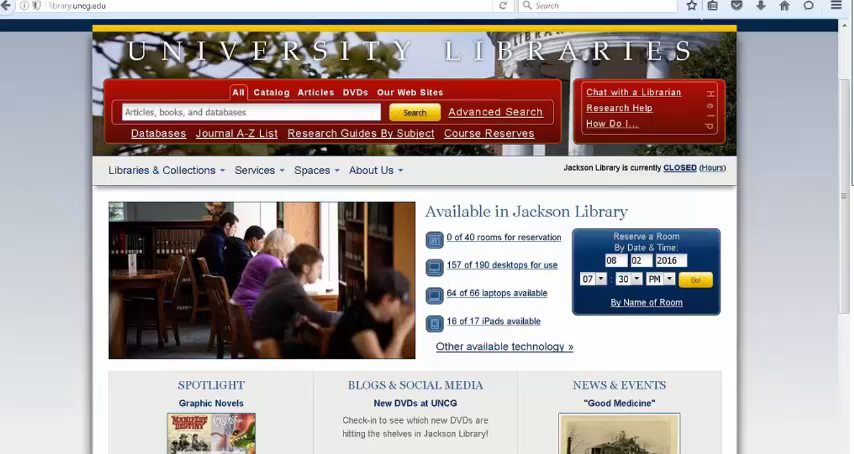
mouse_move(52, 168)
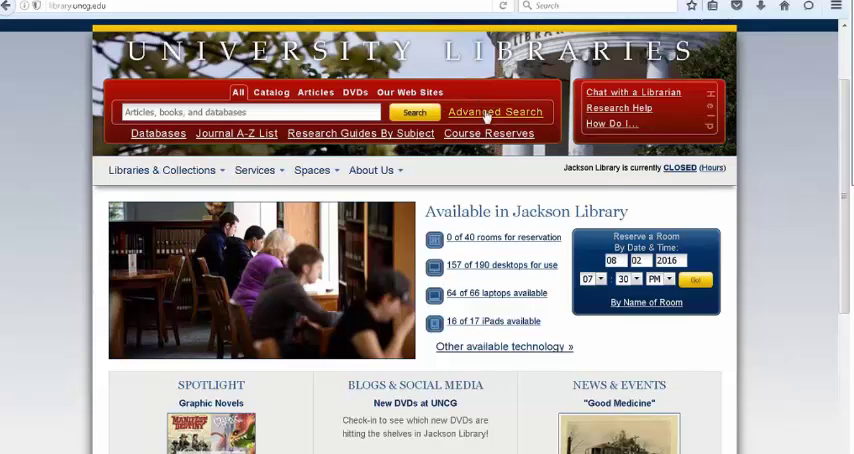
mouse_move(500, 90)
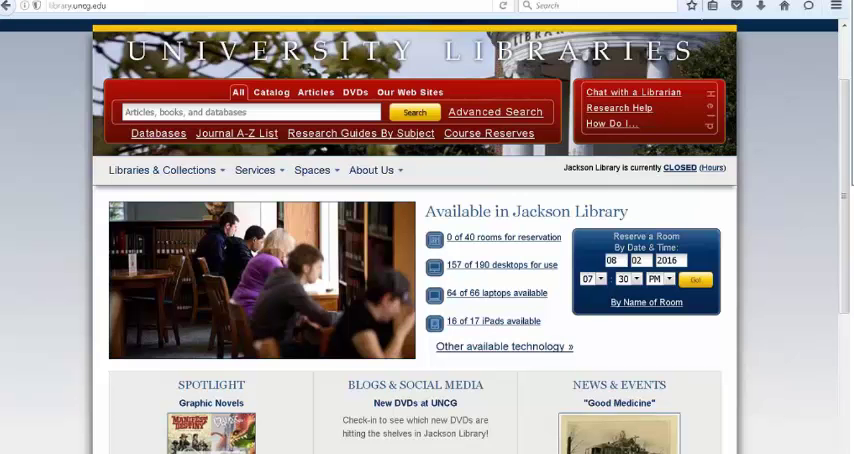
Reach the Ask Us! page via 'Chat with a Librarian' and look over its phone, text and chat options.
left_click(256, 170)
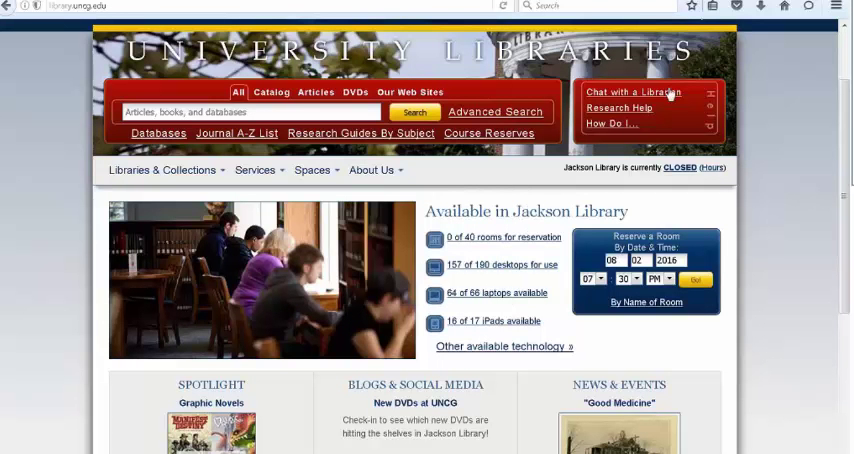
left_click(632, 92)
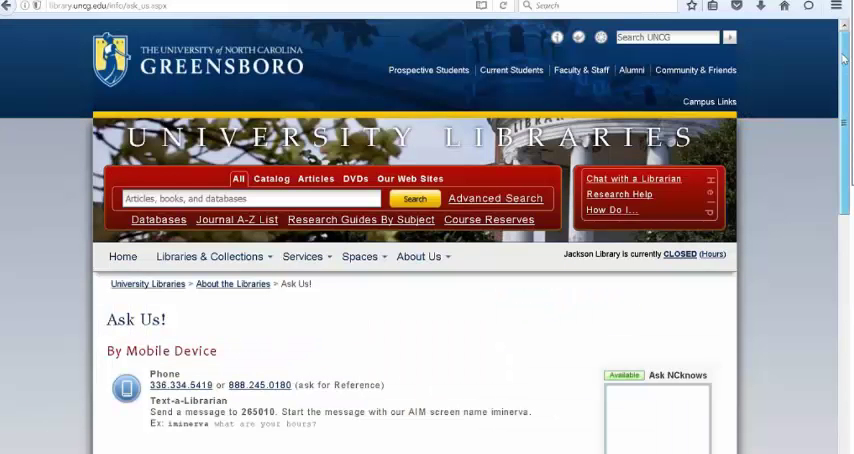
scroll("down", 3)
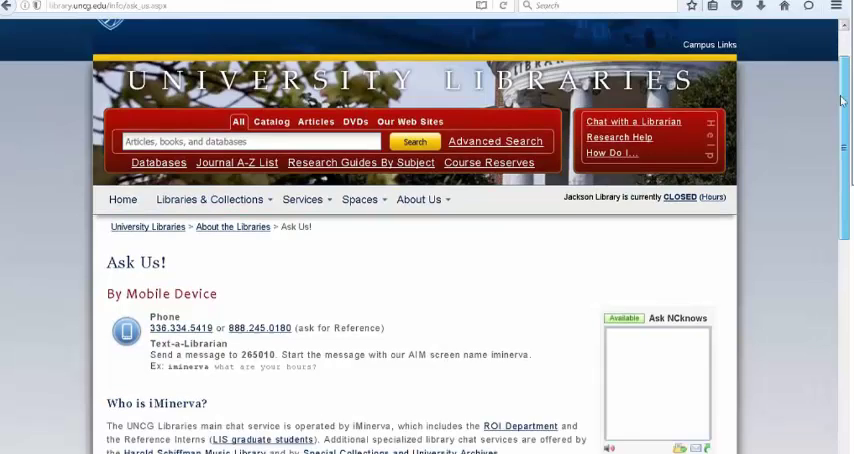
scroll("down", 3)
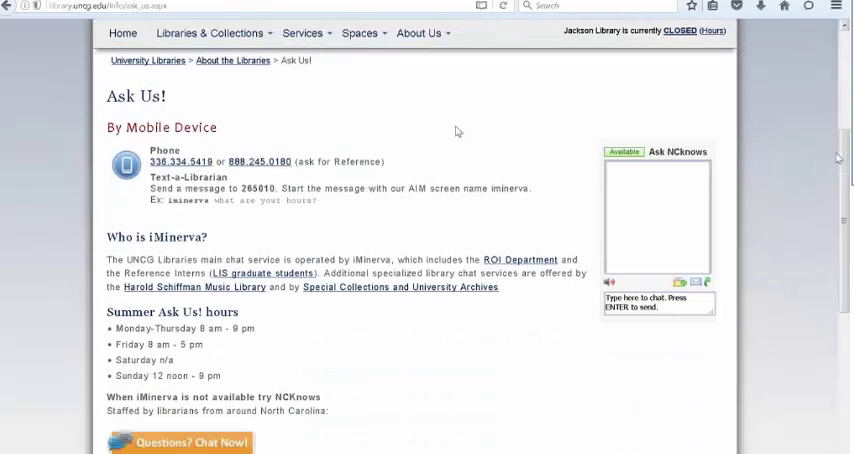
mouse_move(308, 172)
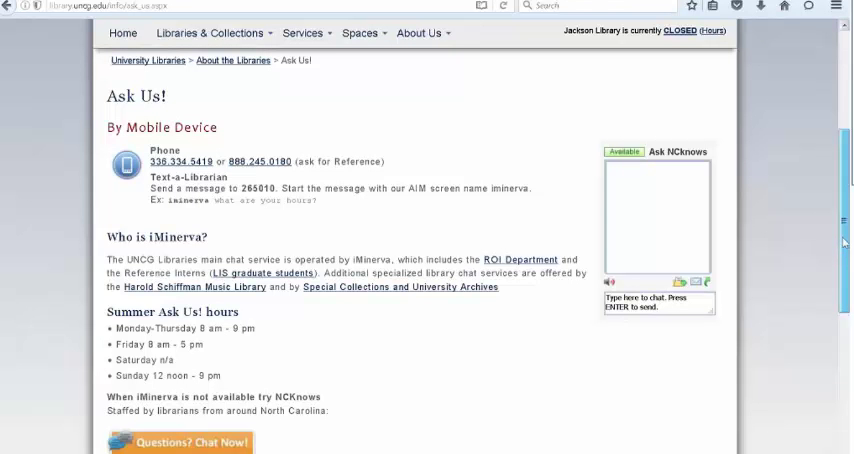
scroll("up", 3)
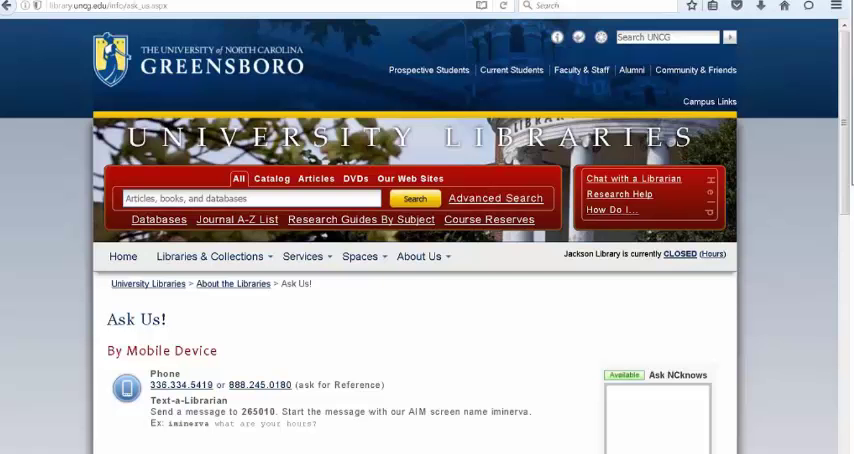
Go back to the library homepage and browse its spotlight, news and footer links before returning to the top.
left_click(124, 256)
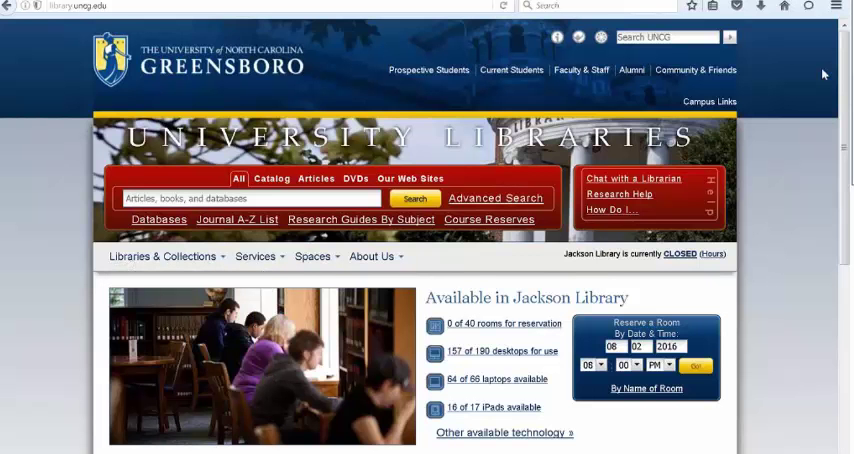
scroll("down", 3)
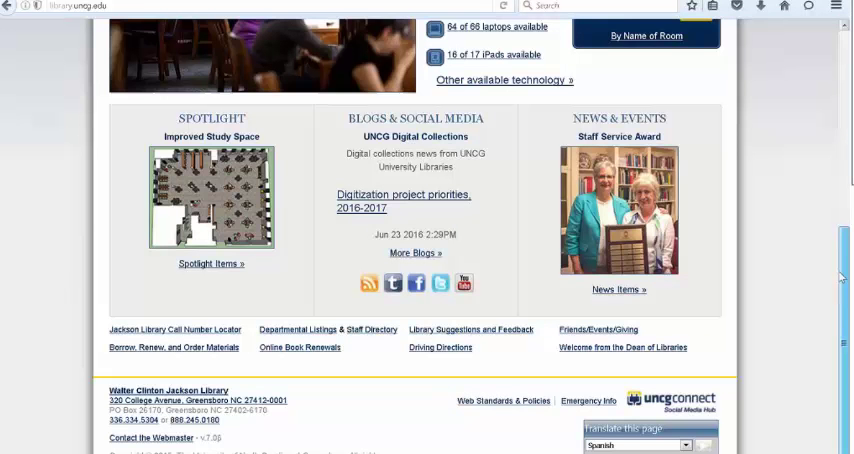
scroll("down", 3)
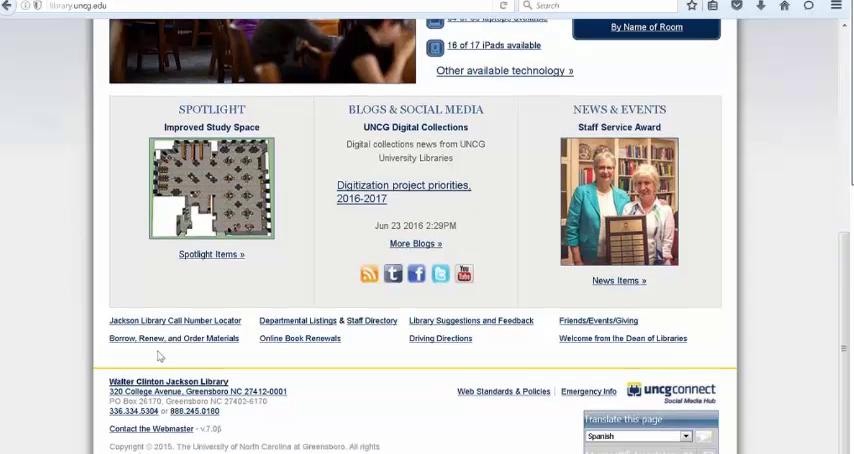
mouse_move(174, 338)
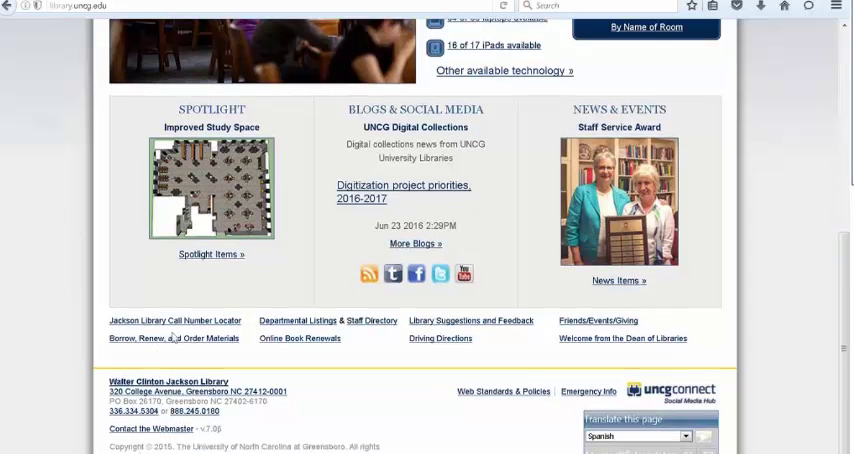
mouse_move(170, 338)
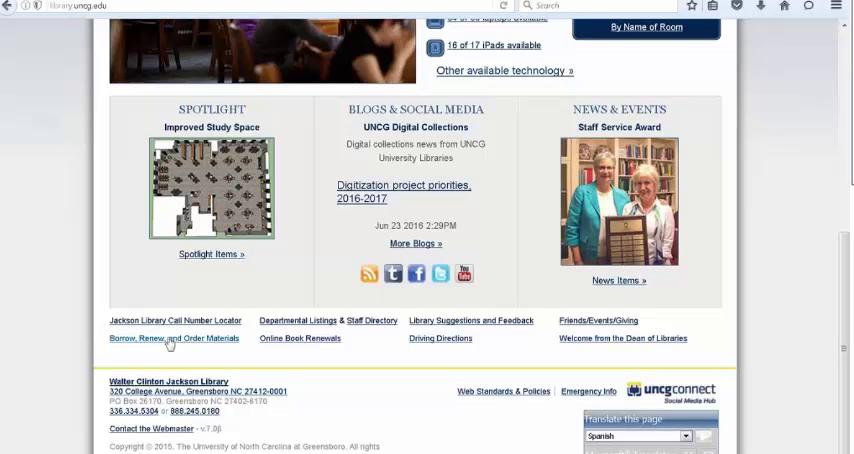
mouse_move(168, 338)
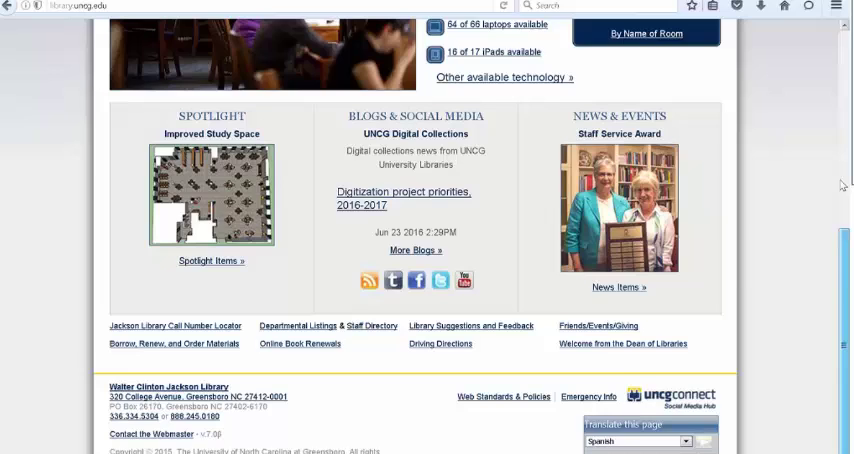
scroll("up", 3)
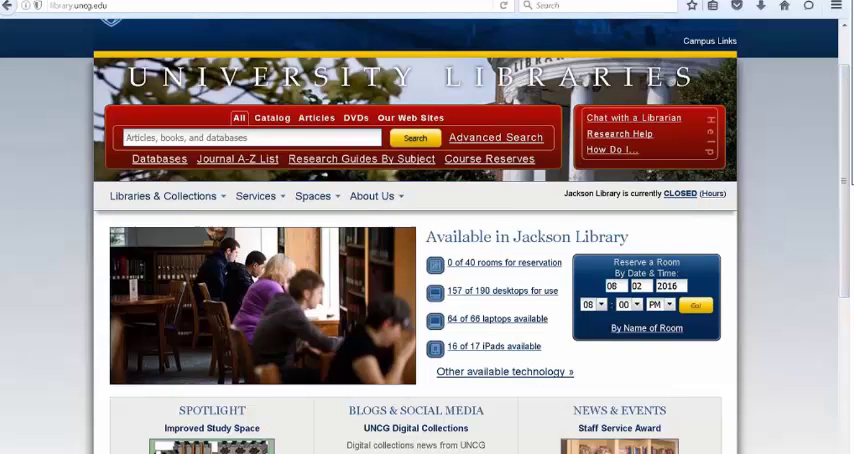
left_click(164, 196)
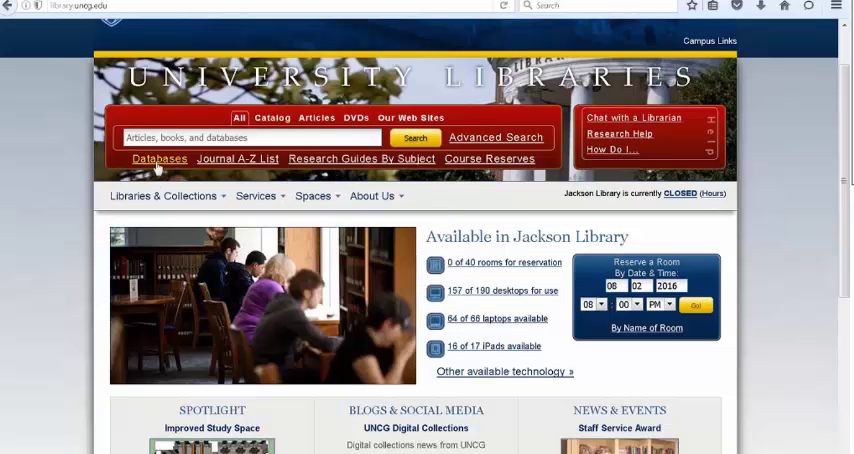
Bring up the Databases page with its alphabetical index and Top Databases list.
left_click(158, 160)
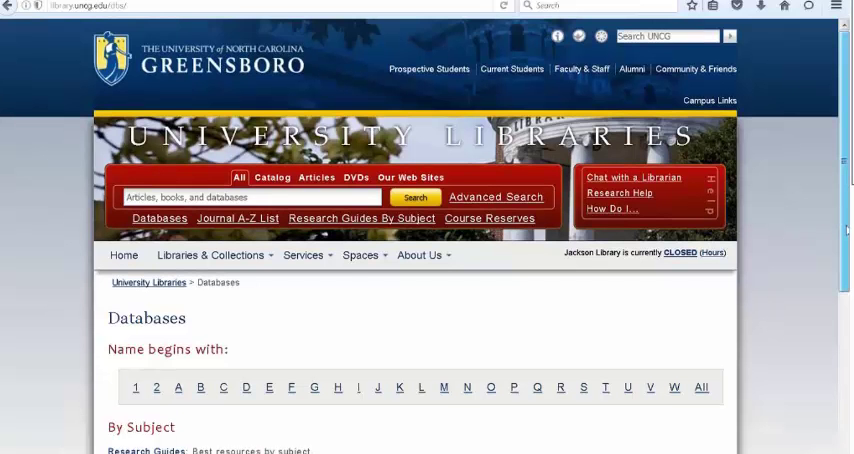
scroll("down", 3)
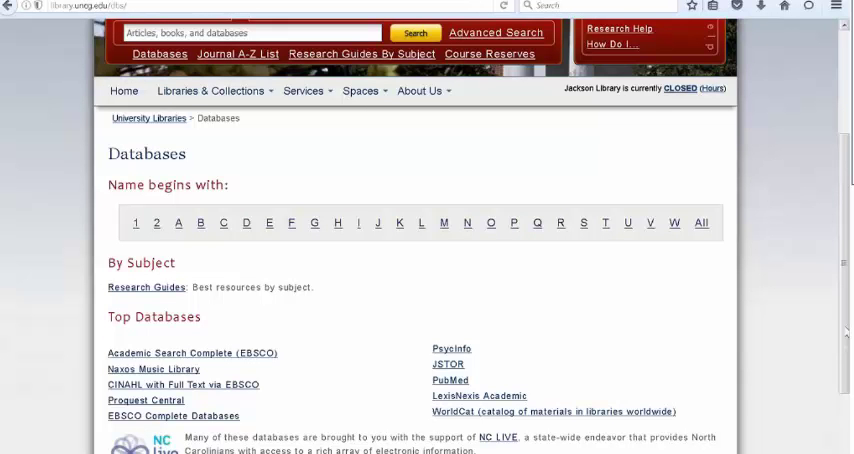
mouse_move(536, 256)
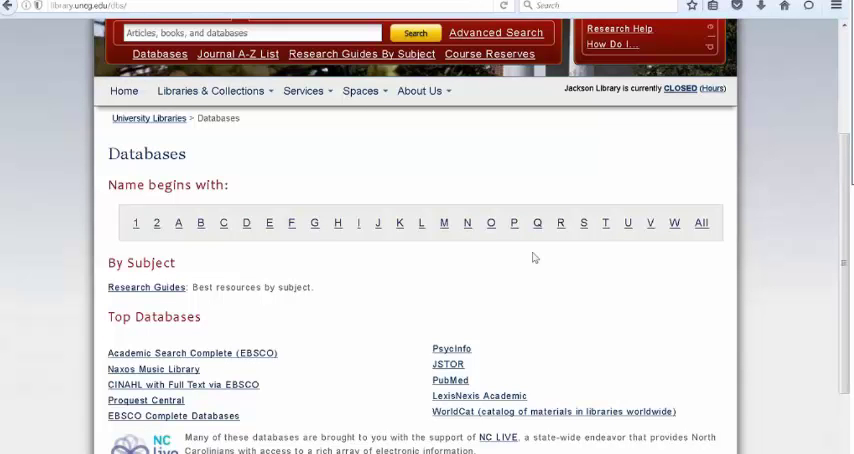
mouse_move(268, 408)
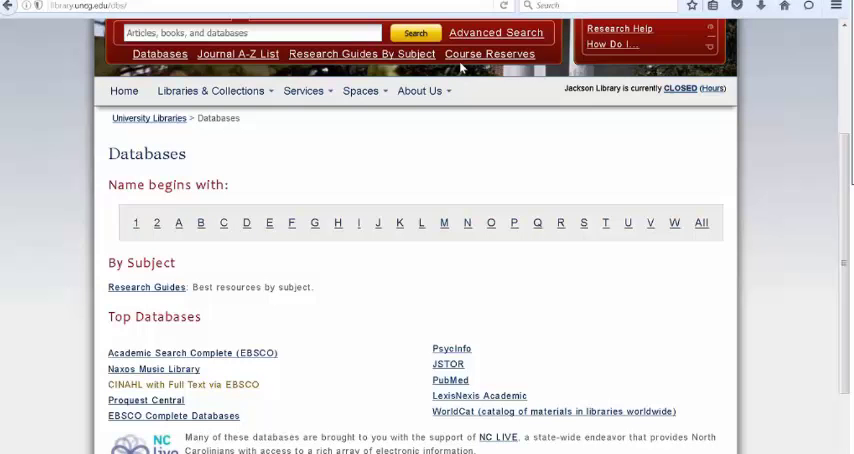
Enter CINAHL with Full Text via EBSCO and put 'horizontal violence' in the first search box.
left_click(174, 384)
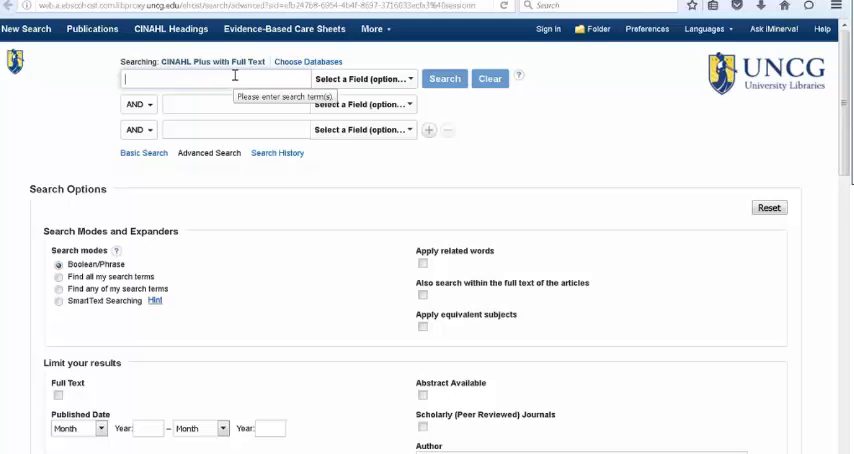
type("horii")
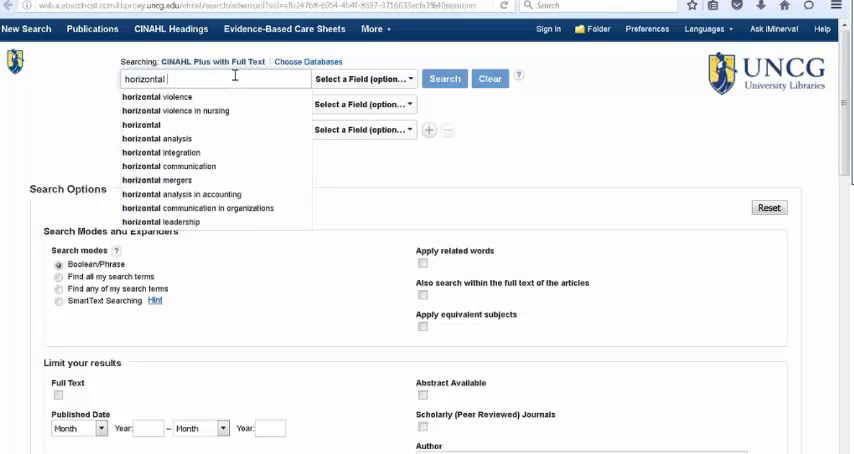
type("vio")
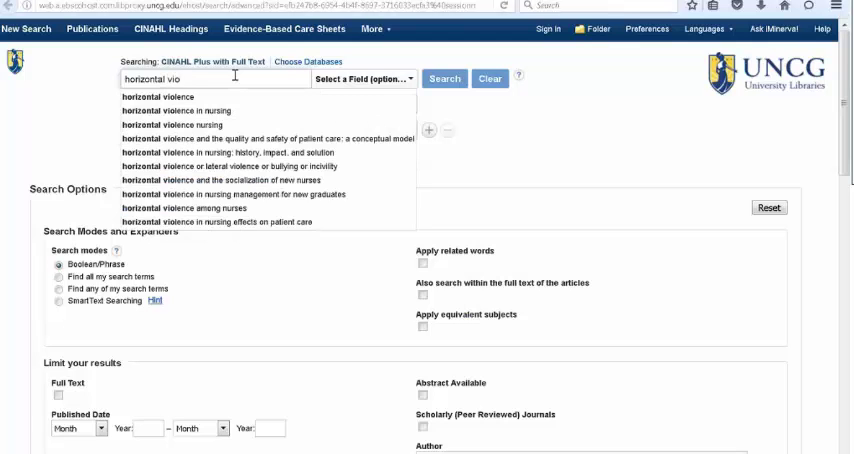
type("lene")
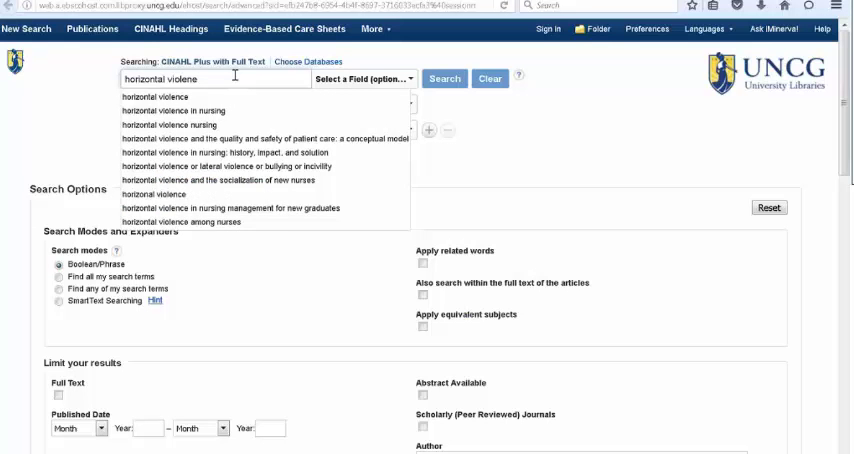
type("c")
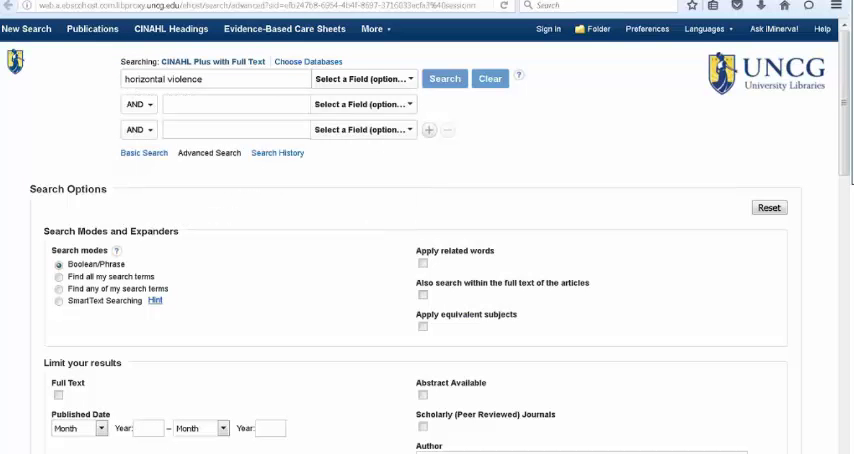
mouse_move(764, 152)
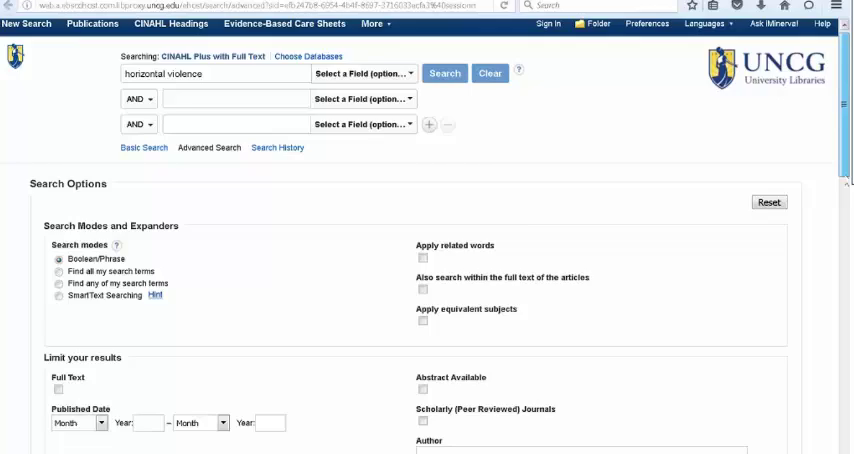
Limit results to Published Date from 2012 and English Language only.
scroll("down", 3)
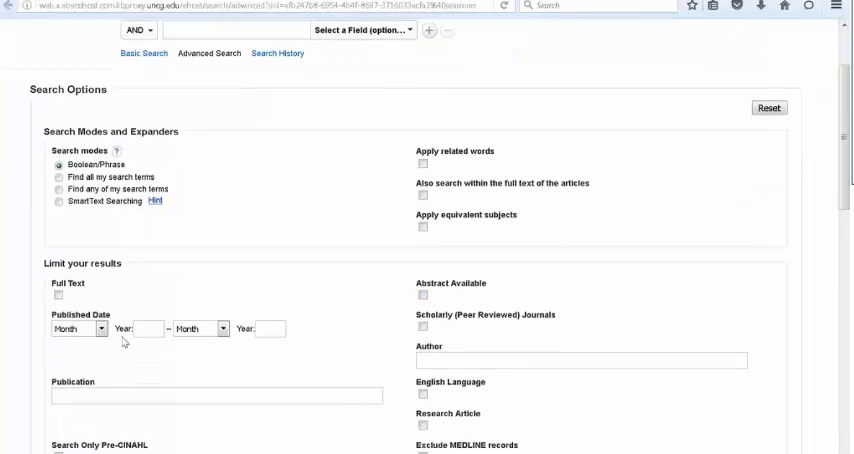
type("2012")
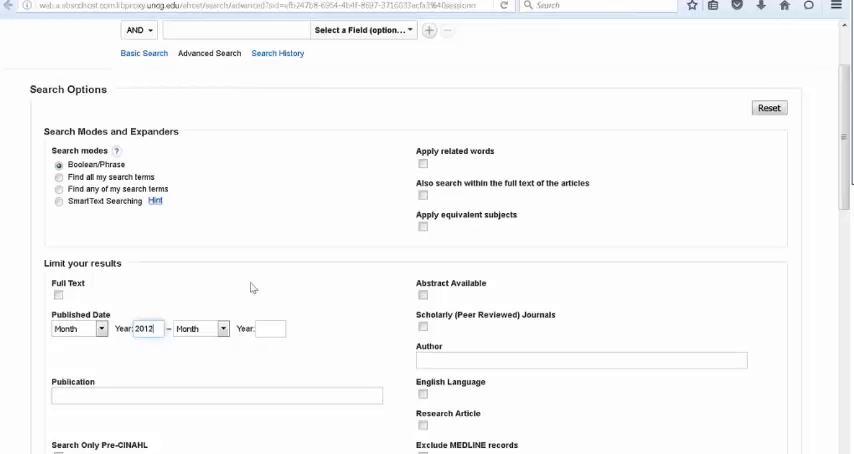
mouse_move(844, 156)
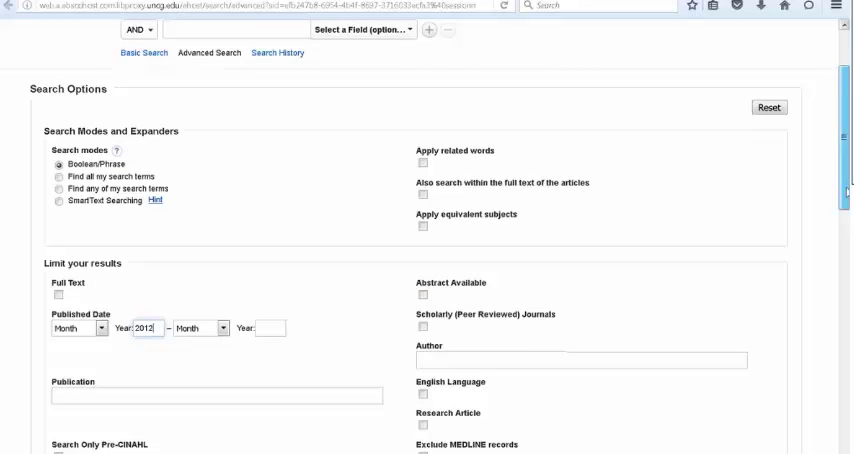
scroll("down", 3)
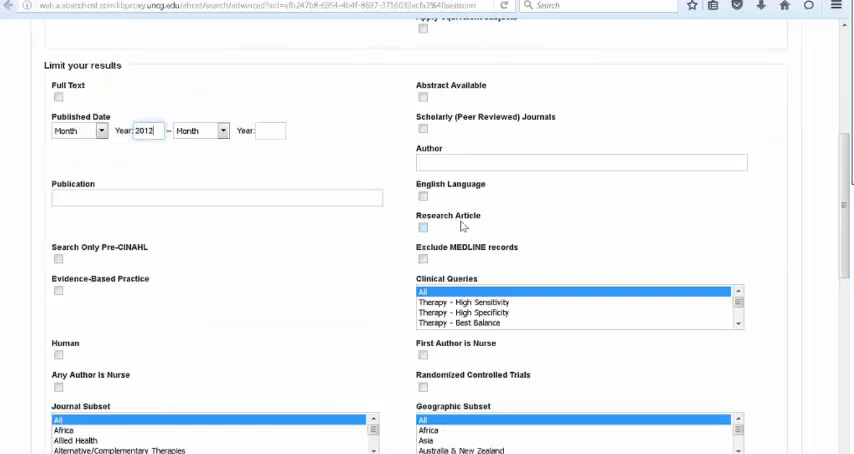
left_click(420, 196)
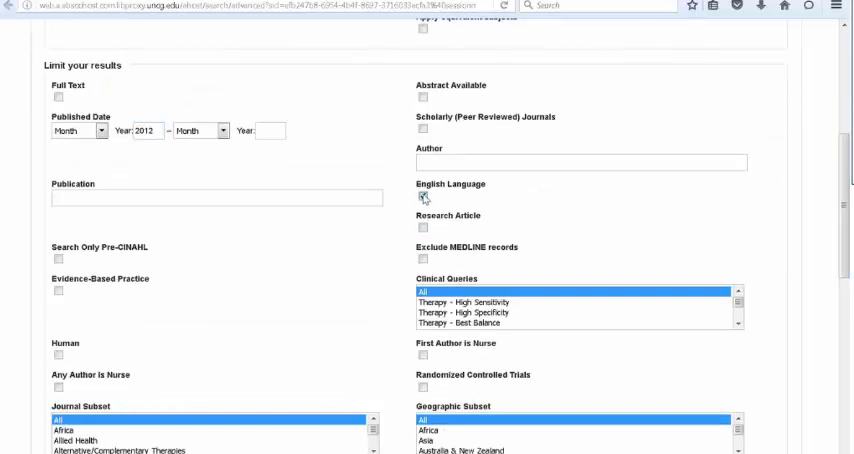
left_click(420, 202)
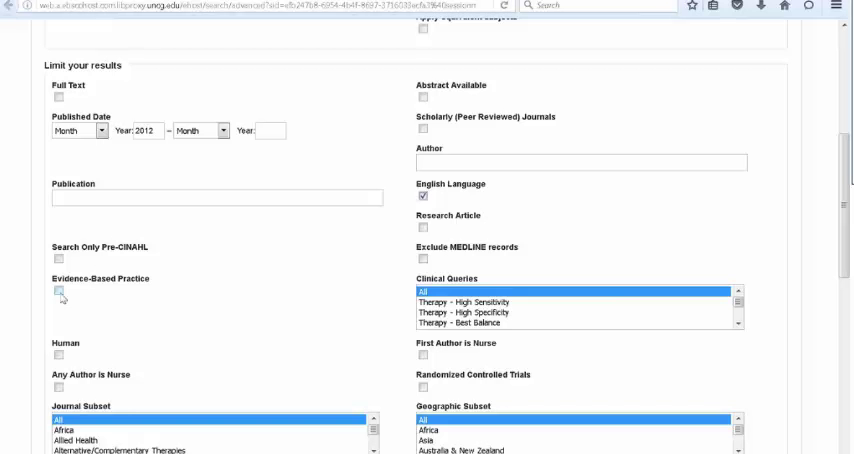
mouse_move(58, 292)
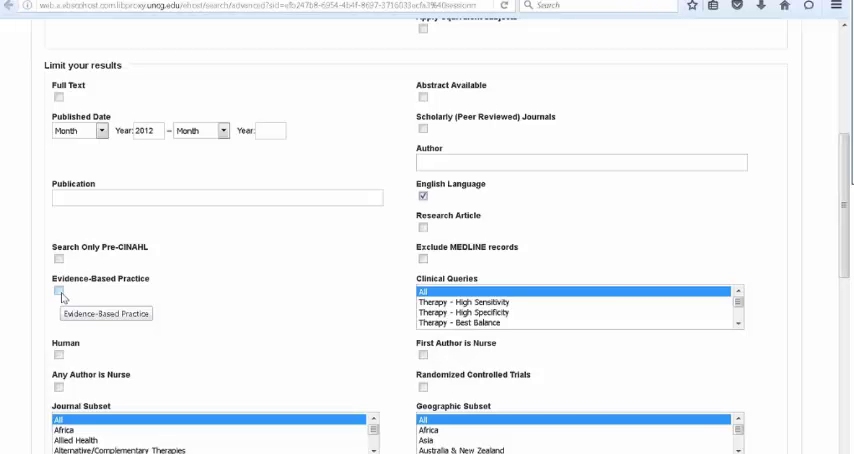
mouse_move(202, 272)
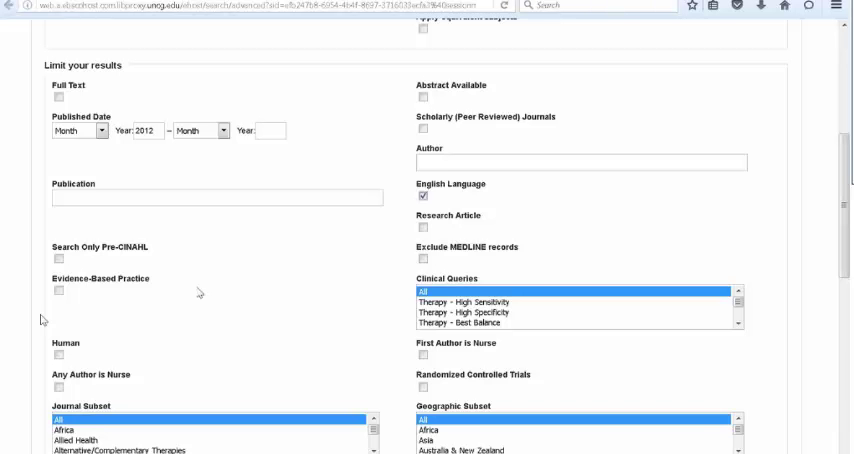
mouse_move(684, 144)
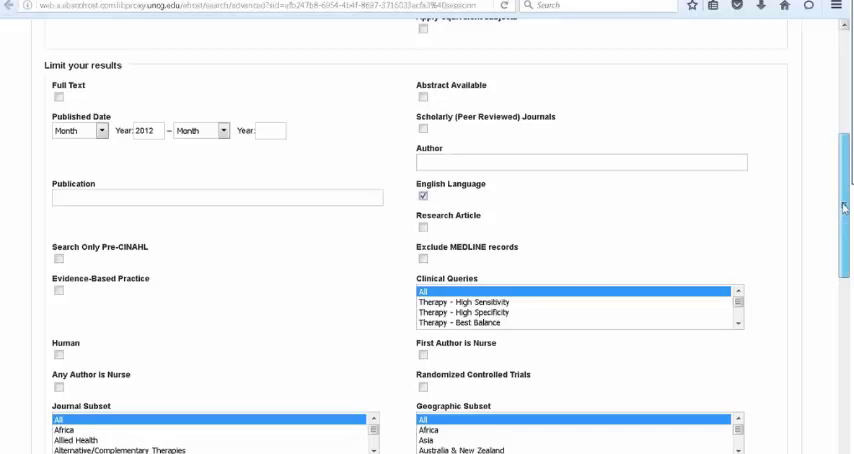
Browse the remaining search modes and limiters, then return to the top of the search form.
scroll("down", 3)
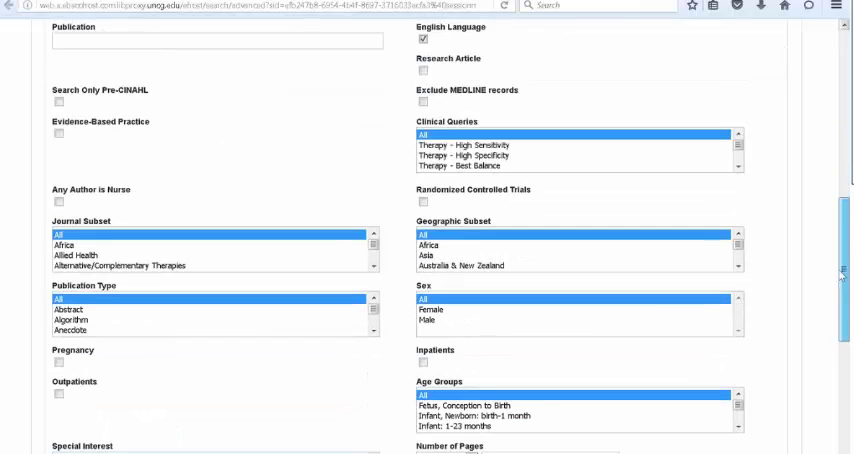
scroll("down", 3)
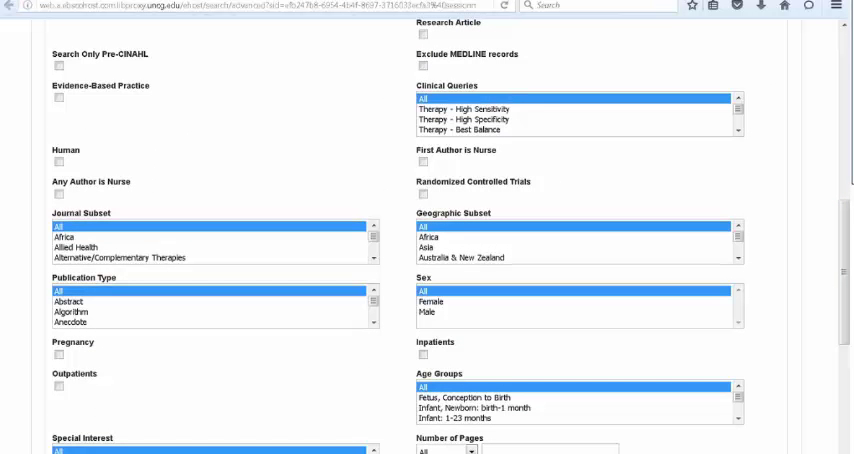
mouse_move(512, 148)
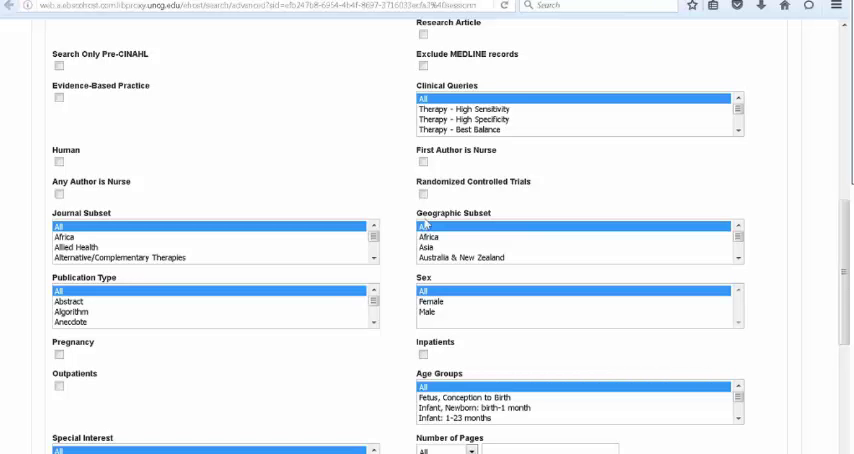
mouse_move(476, 228)
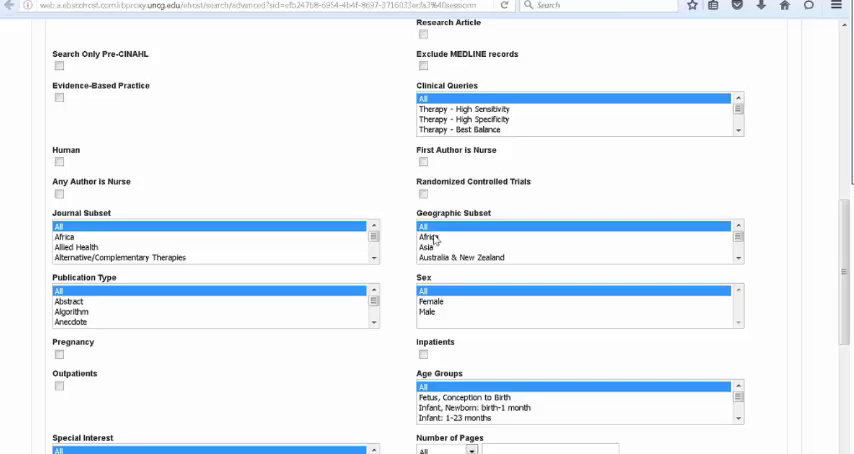
mouse_move(450, 272)
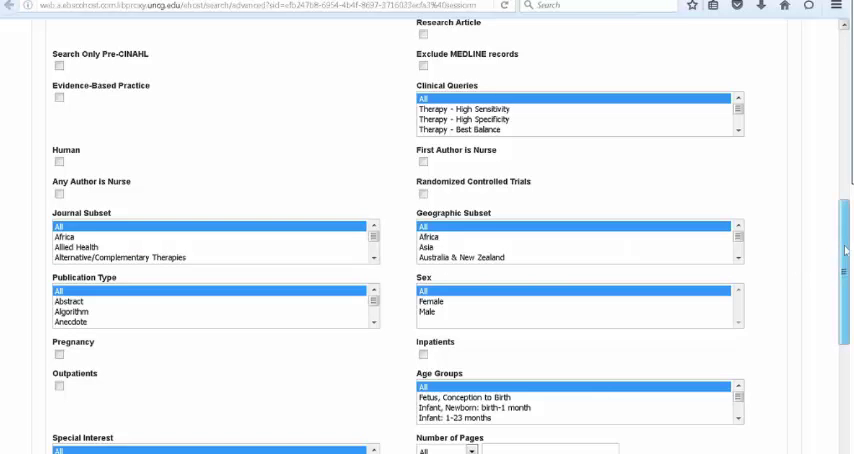
scroll("down", 3)
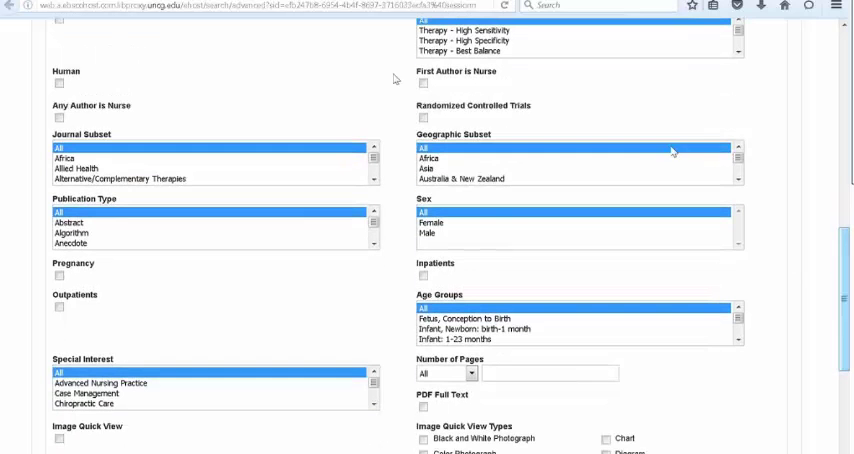
mouse_move(184, 258)
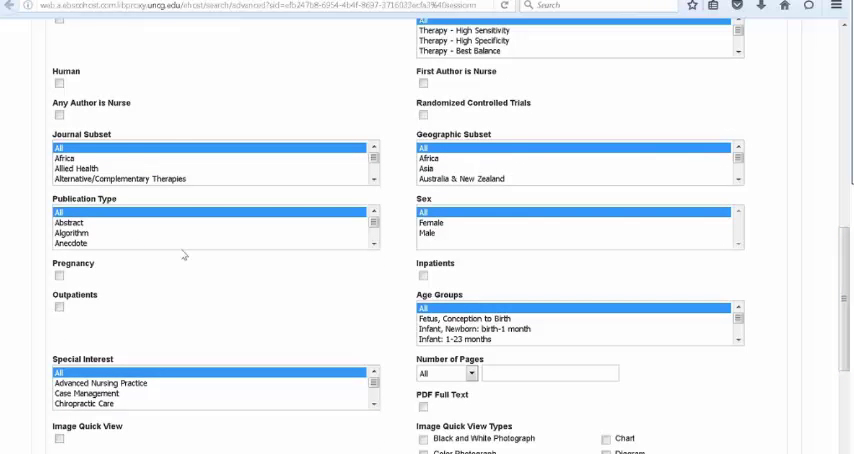
mouse_move(186, 196)
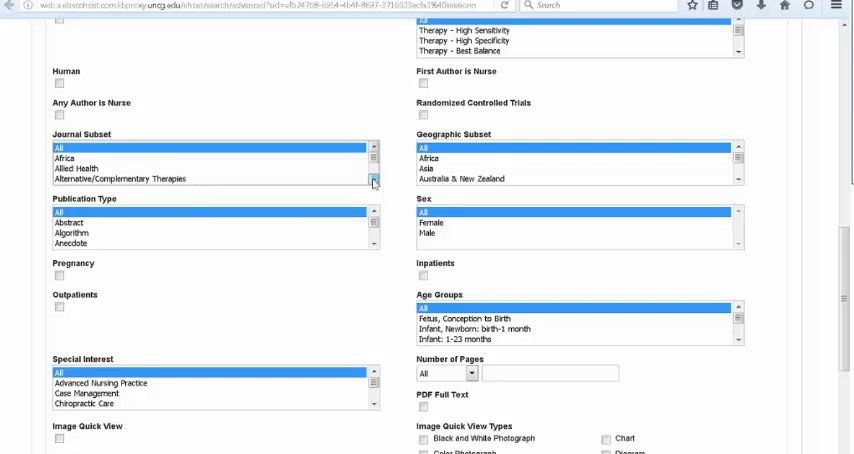
left_click(372, 180)
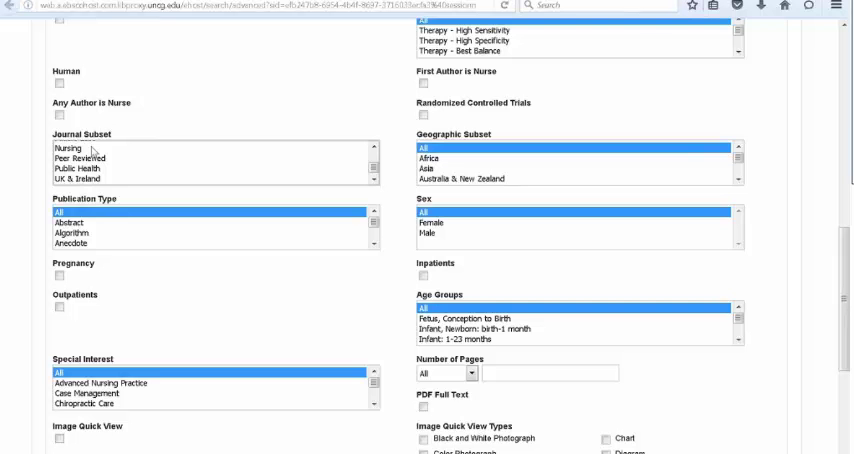
mouse_move(680, 280)
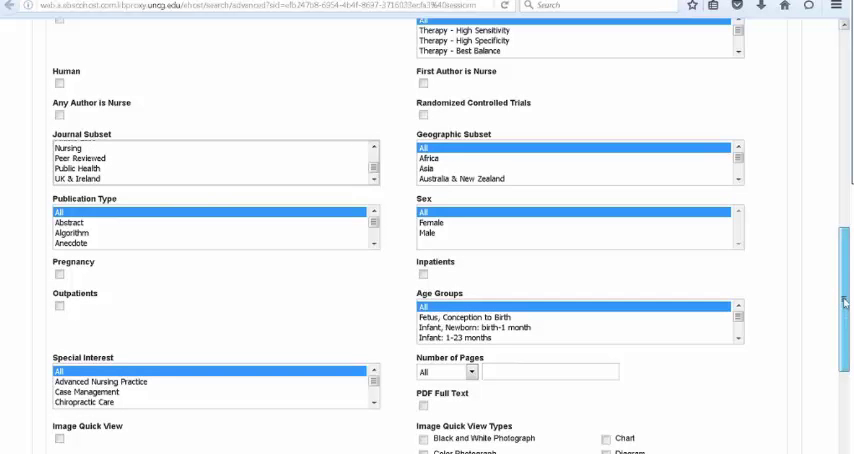
scroll("down", 3)
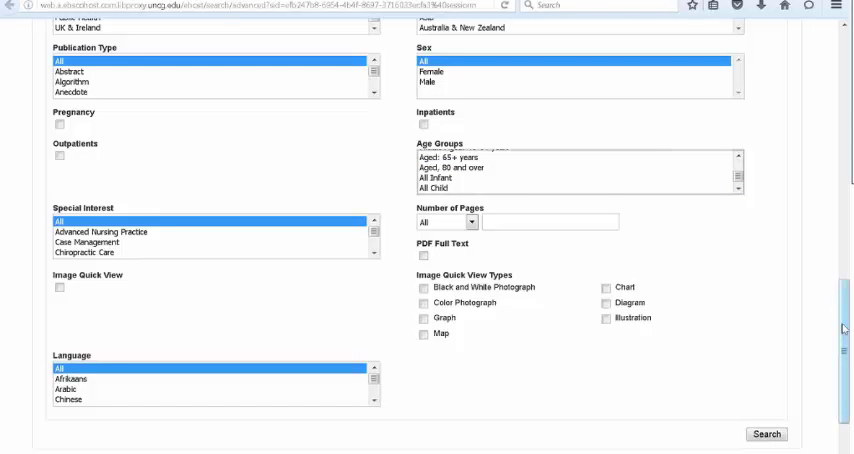
scroll("up", 3)
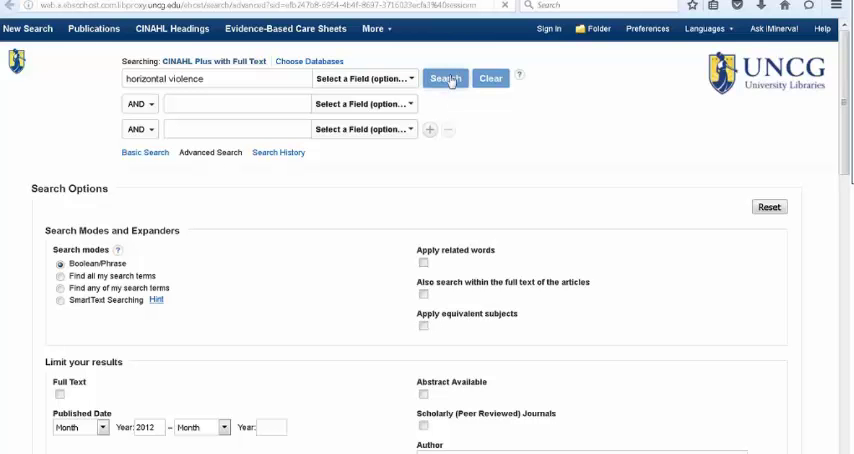
Run the search, review the 52 results and bring up the first article's detailed record.
left_click(446, 78)
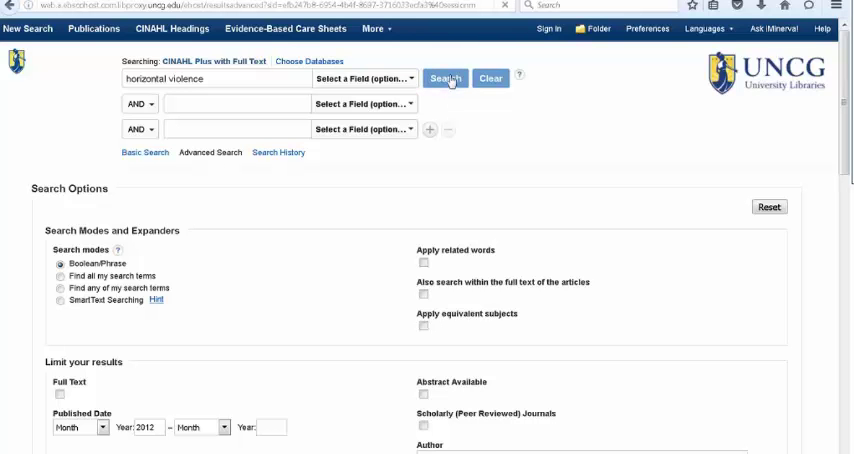
left_click(448, 78)
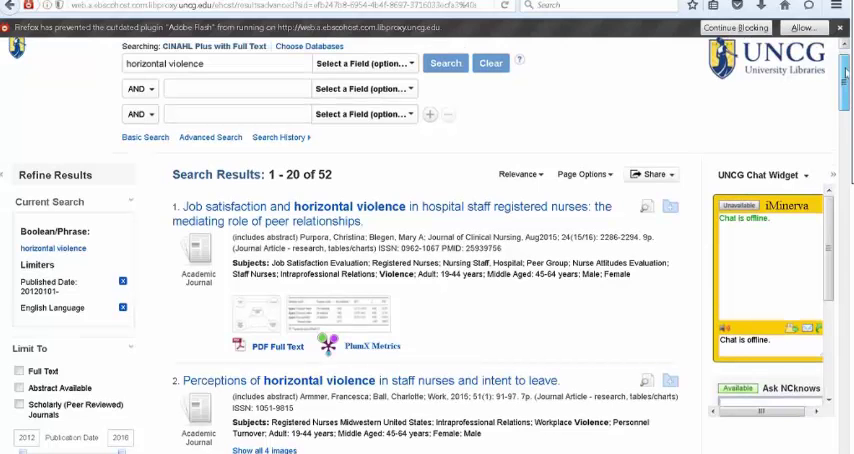
scroll("down", 3)
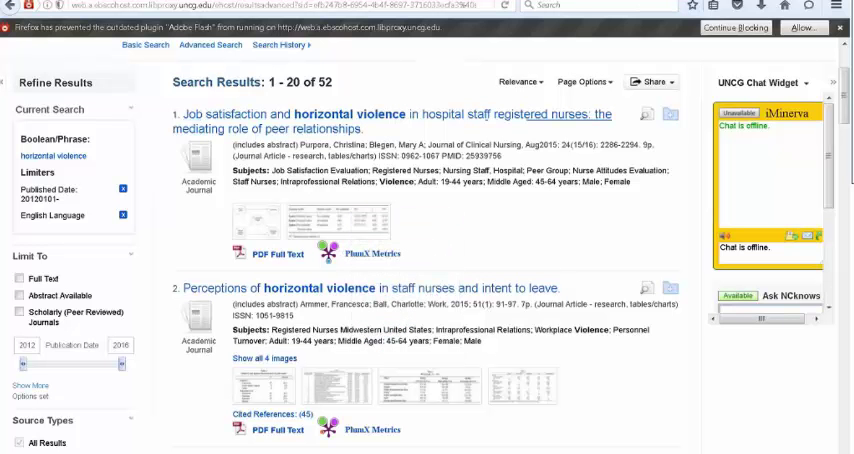
mouse_move(268, 252)
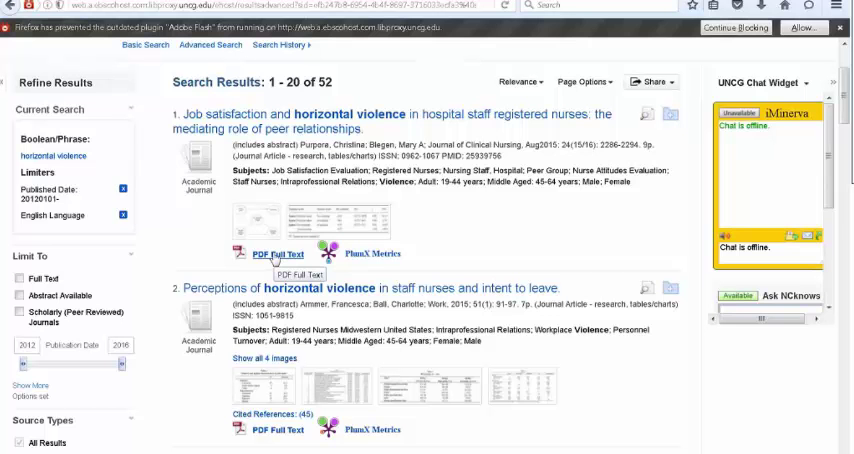
mouse_move(300, 230)
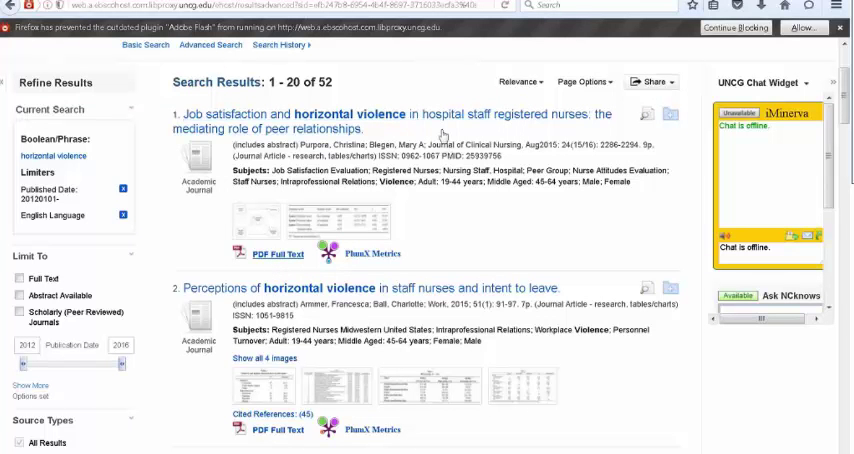
mouse_move(430, 124)
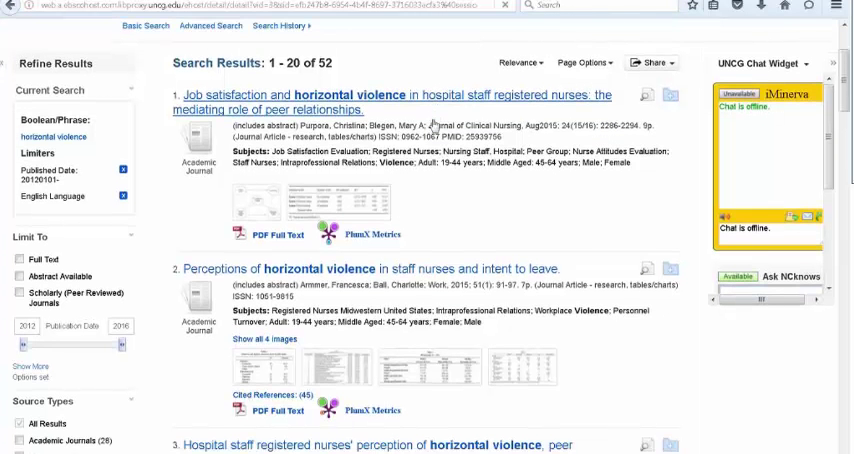
left_click(396, 96)
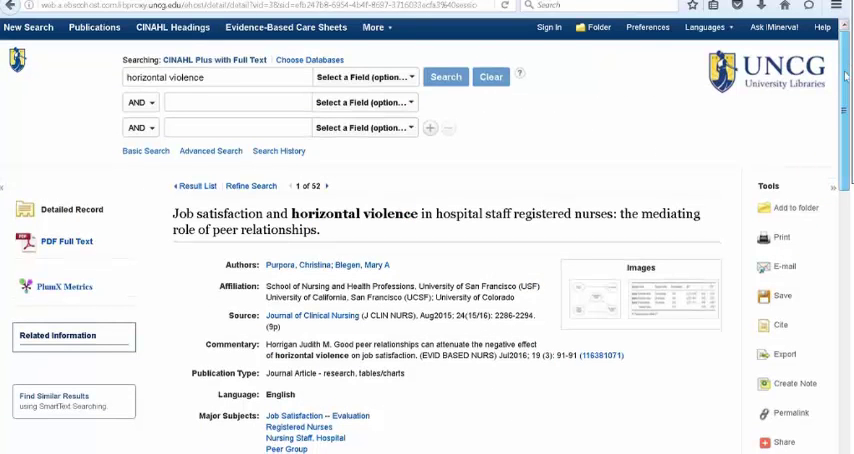
Look over the detailed record and show its Cite panel with APA, AMA and other formats.
scroll("down", 3)
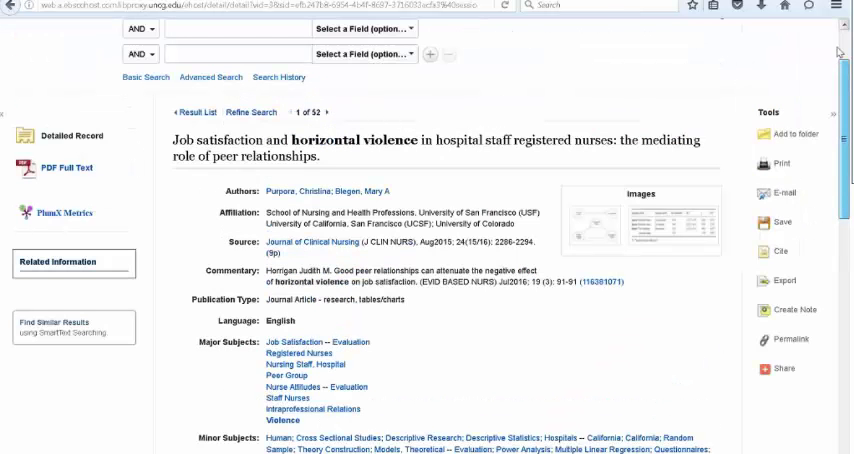
scroll("up", 3)
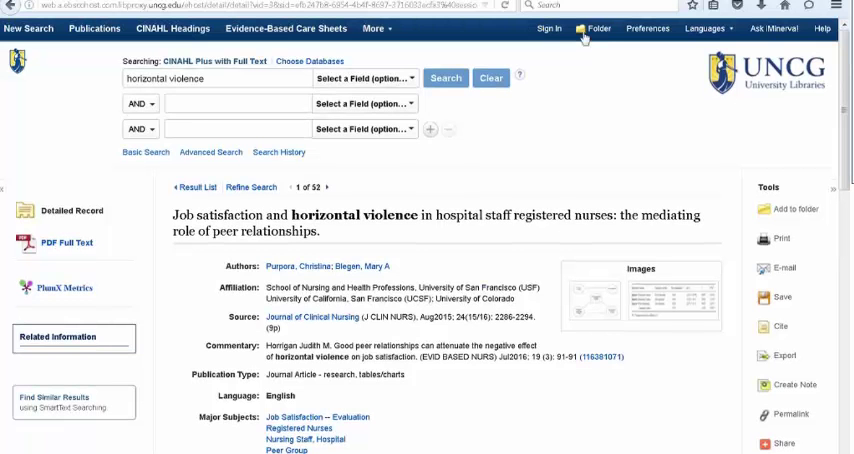
mouse_move(600, 32)
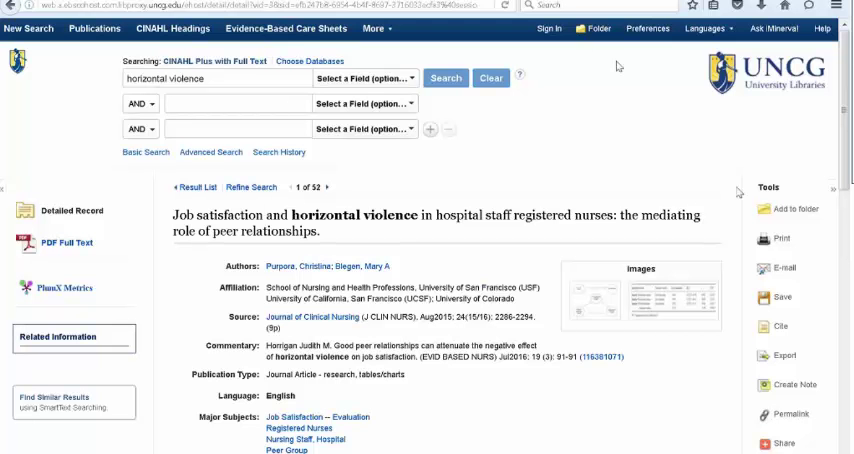
mouse_move(634, 112)
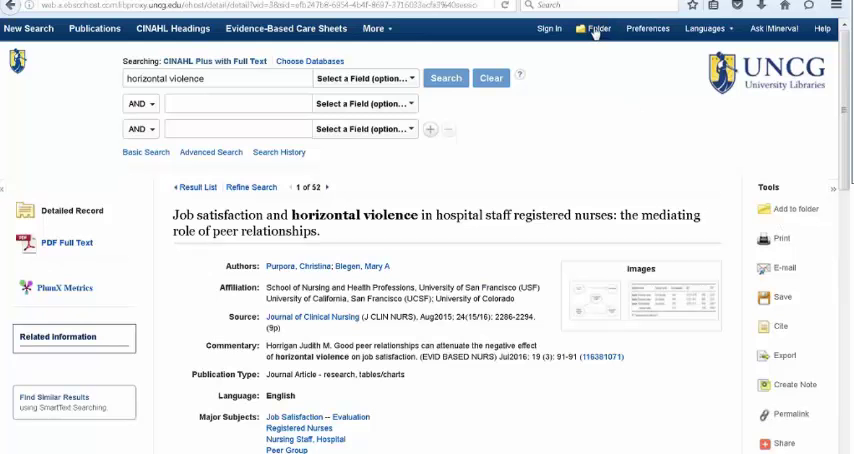
mouse_move(596, 28)
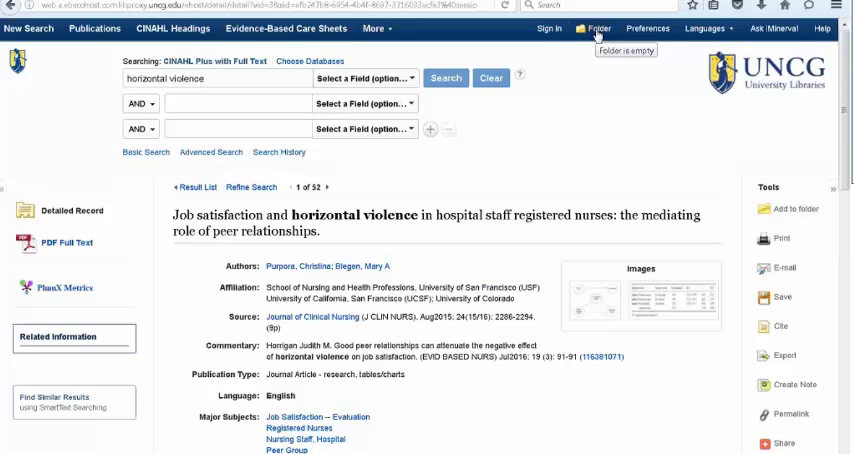
mouse_move(600, 28)
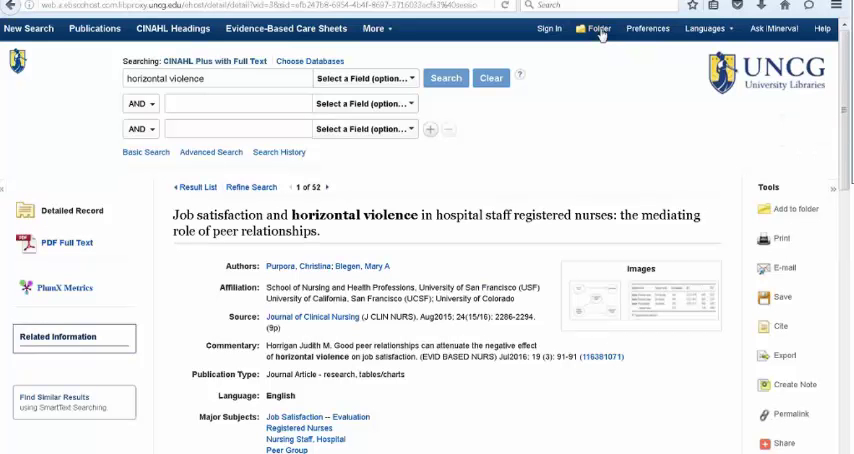
mouse_move(550, 28)
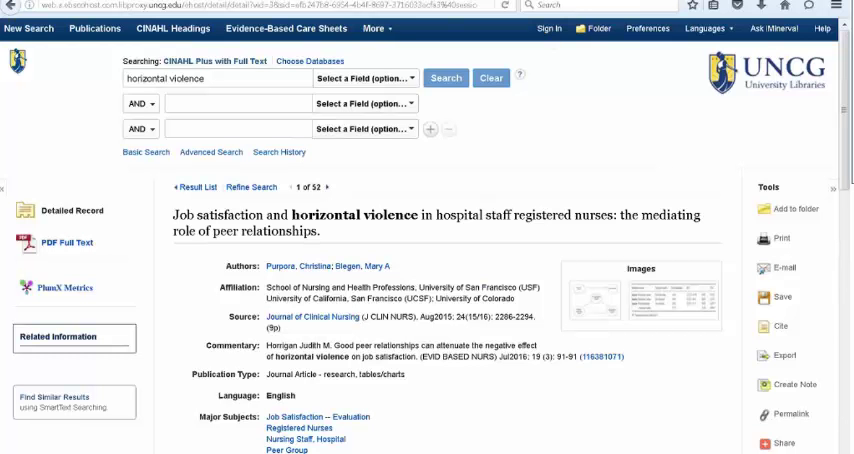
mouse_move(622, 182)
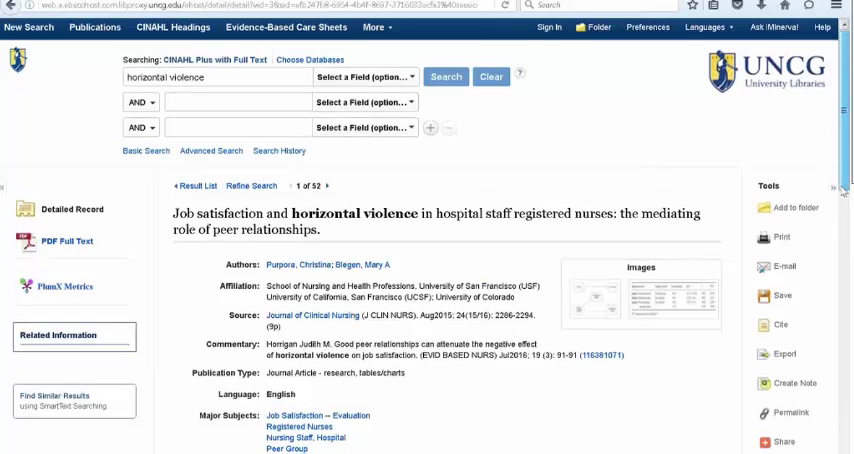
scroll("down", 3)
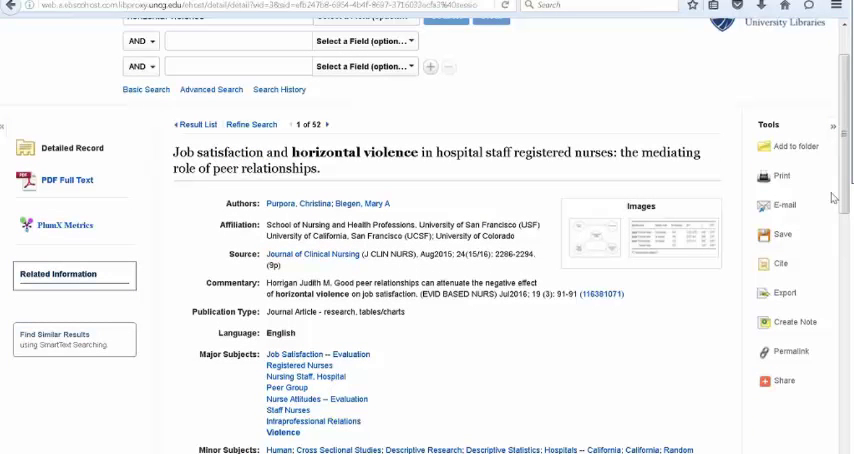
mouse_move(790, 180)
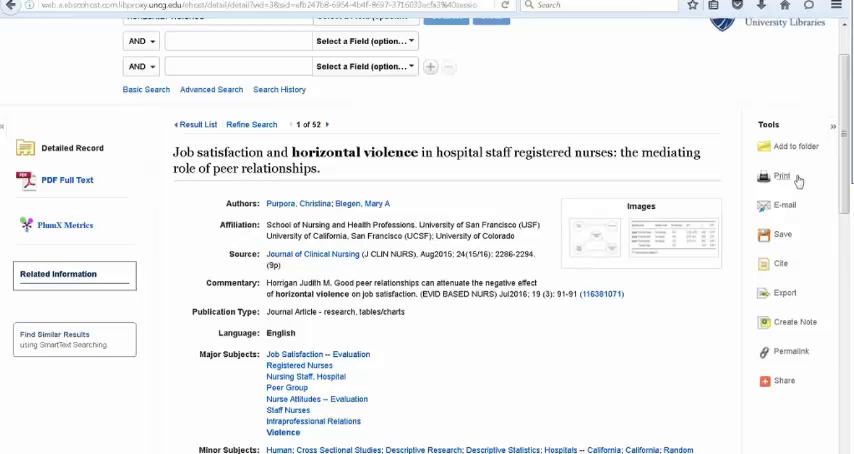
mouse_move(500, 250)
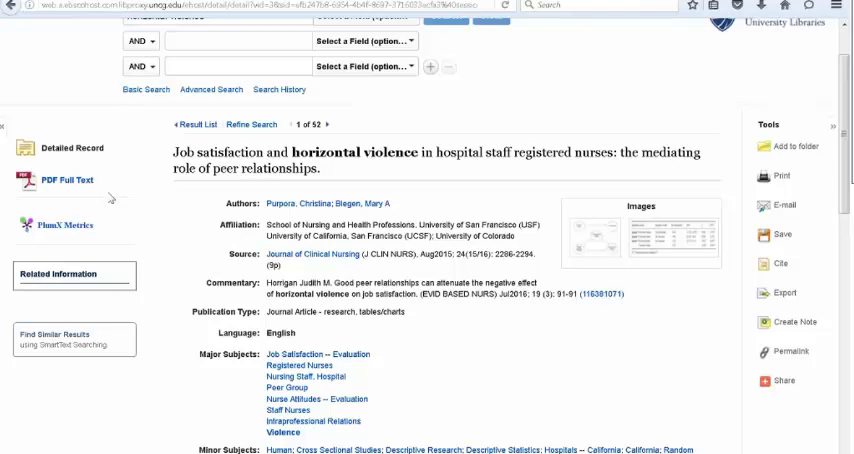
mouse_move(60, 182)
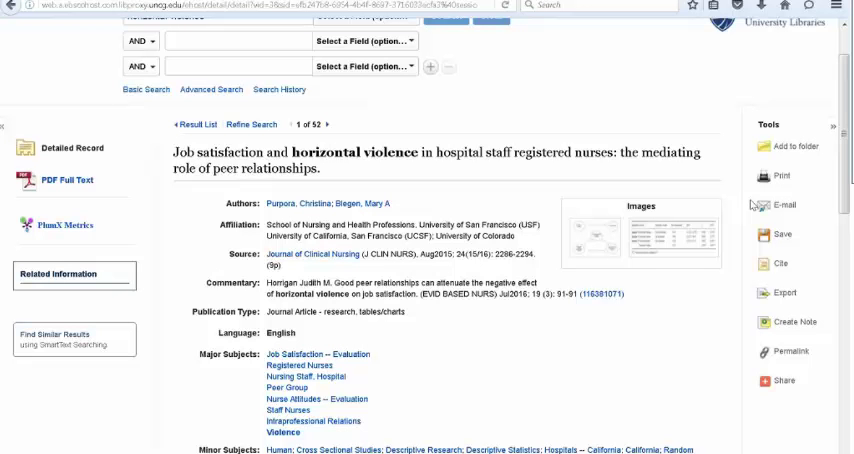
mouse_move(756, 206)
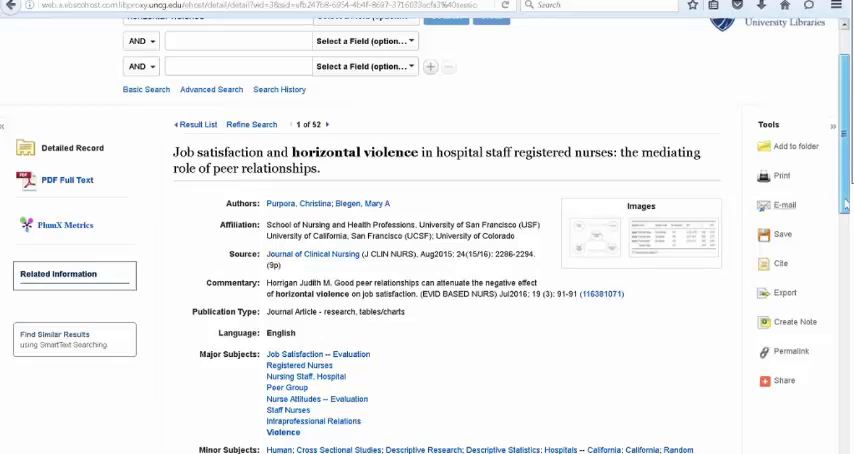
scroll("down", 3)
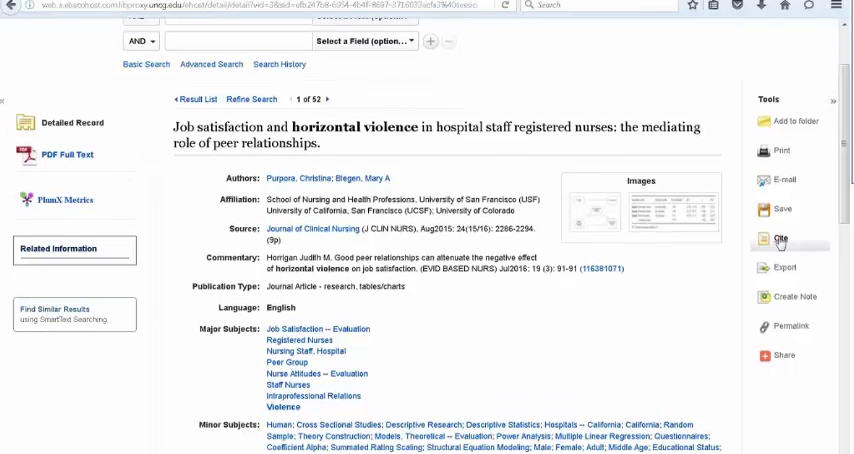
left_click(784, 238)
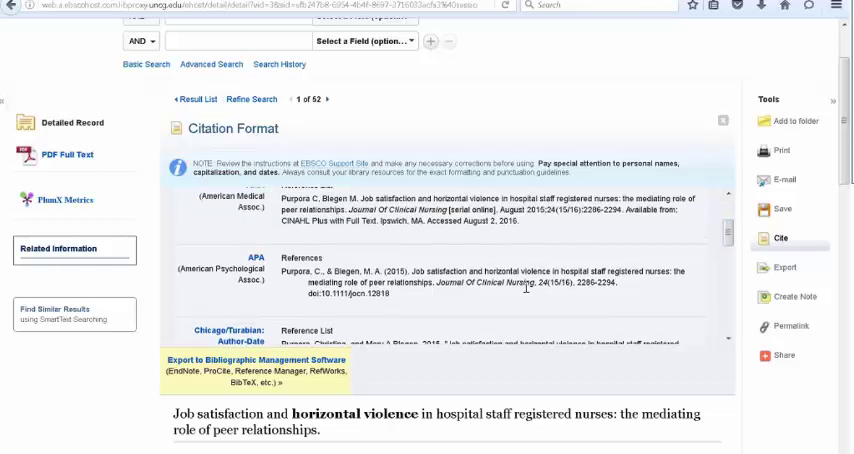
mouse_move(396, 292)
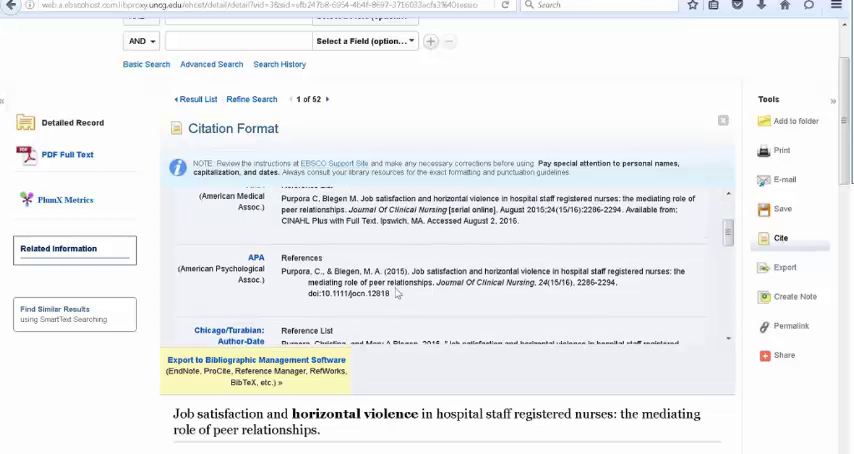
mouse_move(580, 264)
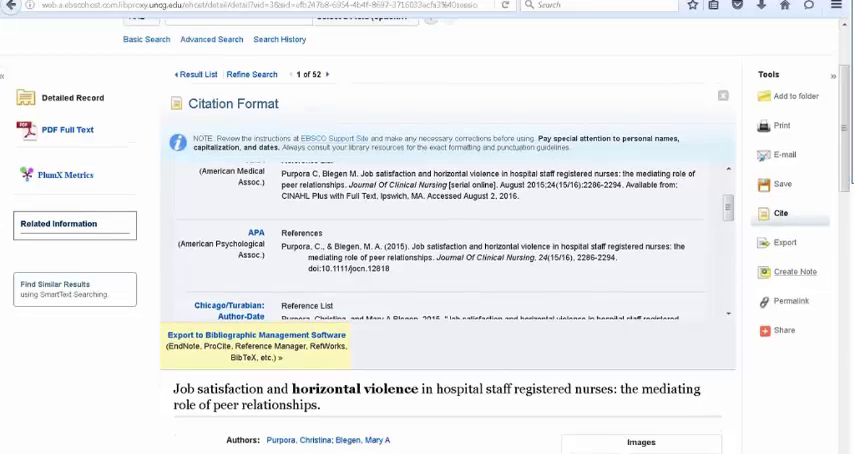
mouse_move(724, 98)
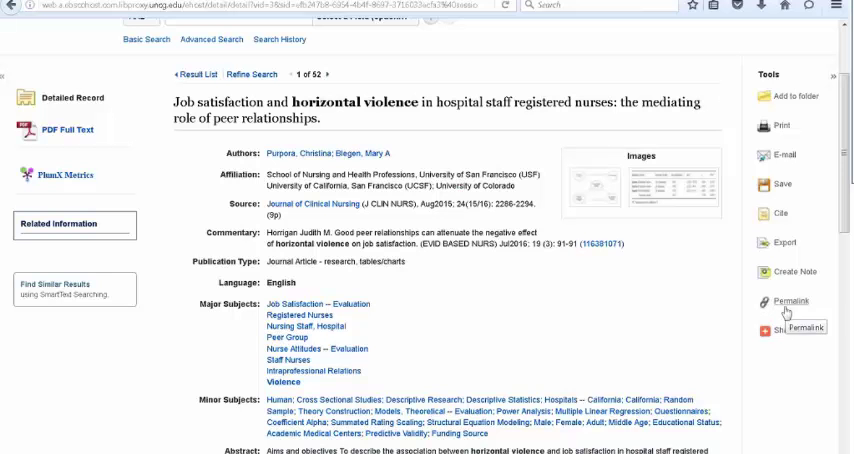
mouse_move(656, 328)
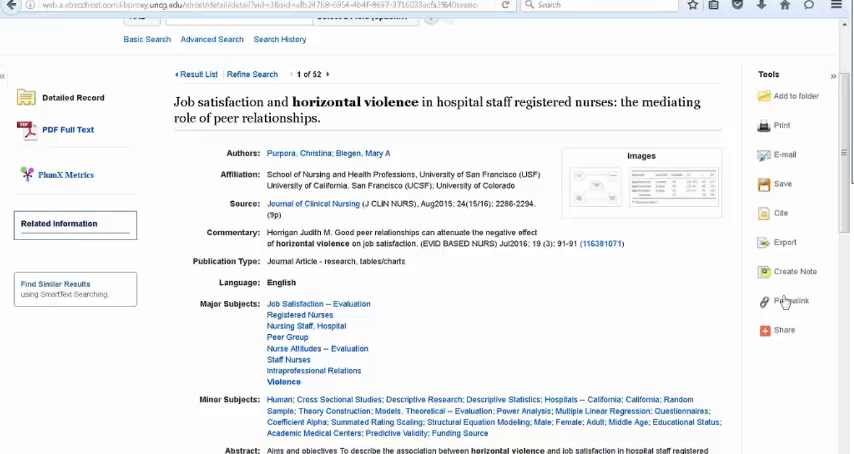
mouse_move(790, 300)
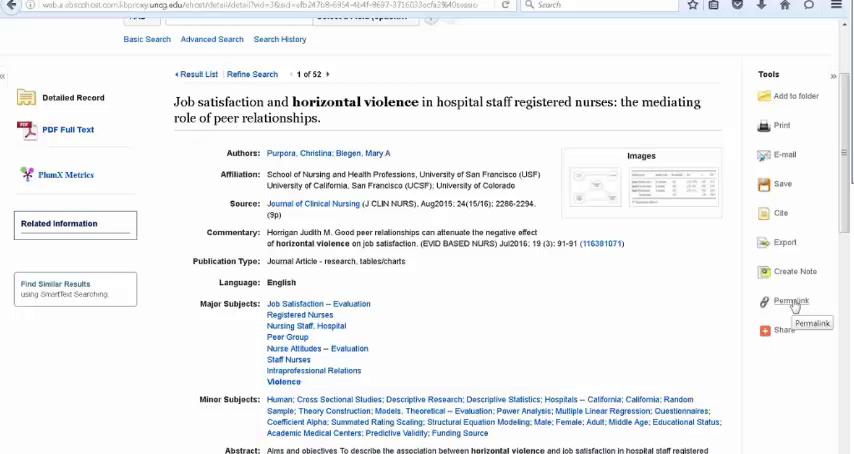
Close the citation formats and request the article's Permalink from the Tools panel.
left_click(788, 300)
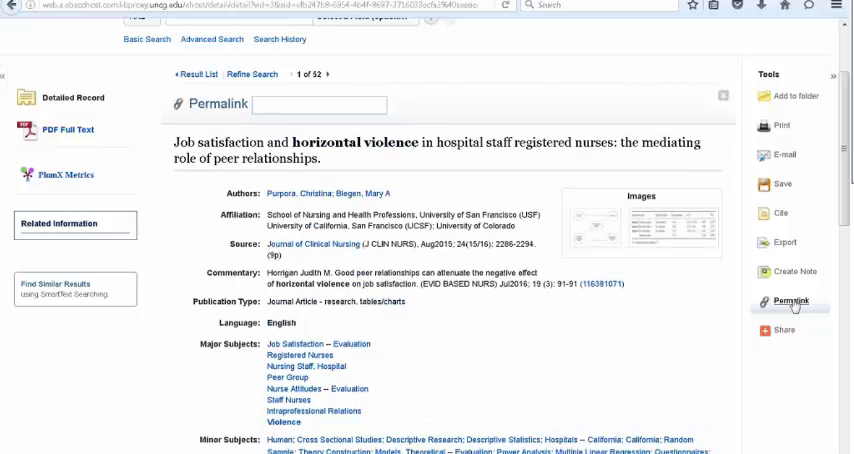
Select the whole permanent link URL in the Permalink box.
left_click(792, 300)
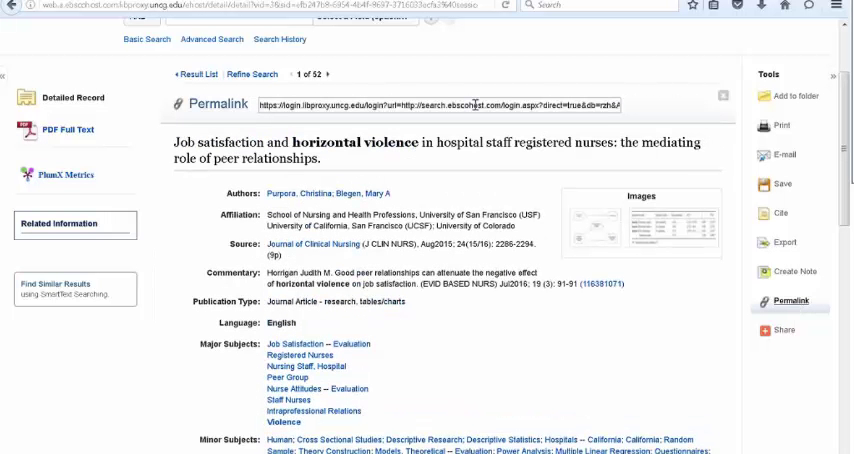
triple_click(440, 104)
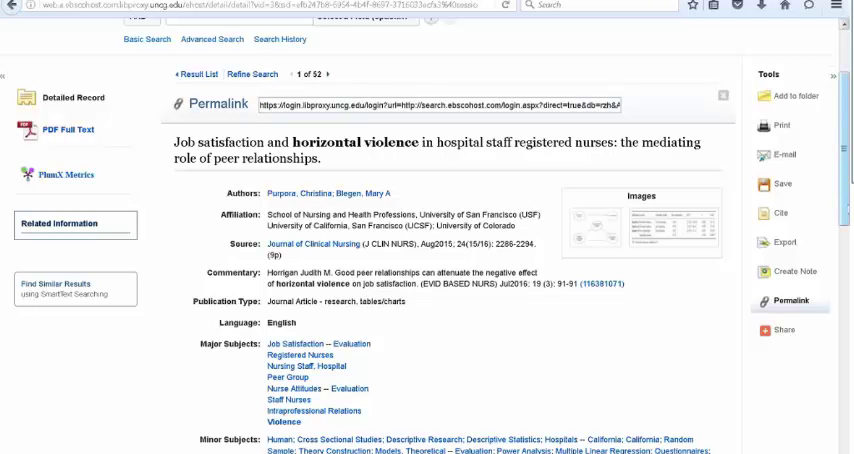
Review the Major Subjects, Minor Subjects and Abstract, then return to the 52-result list.
scroll("down", 3)
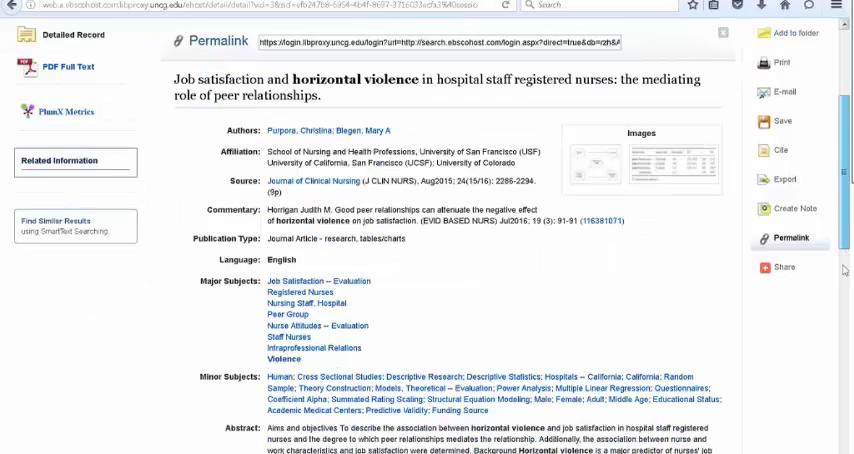
scroll("down", 3)
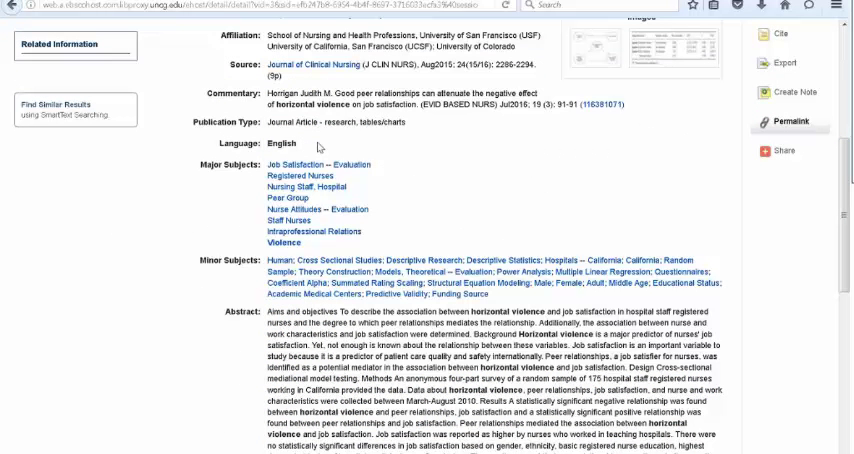
mouse_move(358, 180)
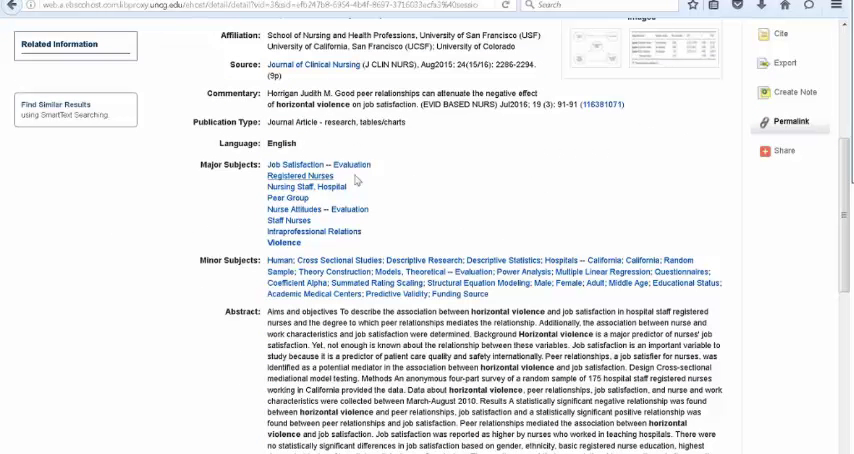
mouse_move(292, 212)
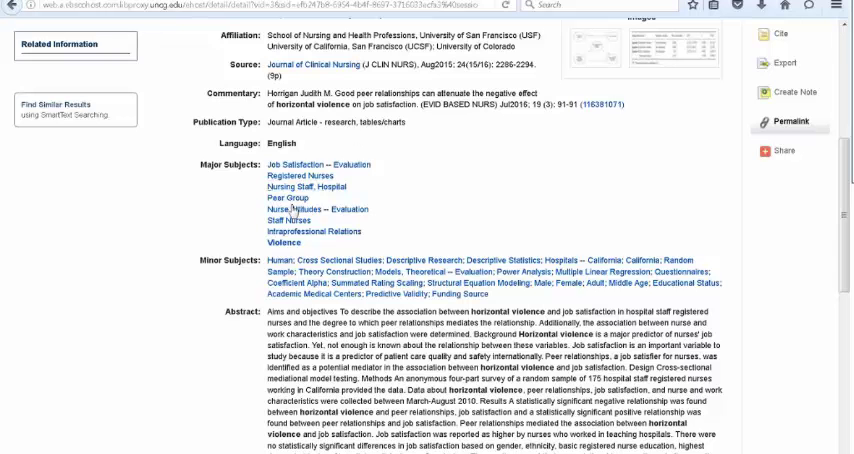
mouse_move(576, 210)
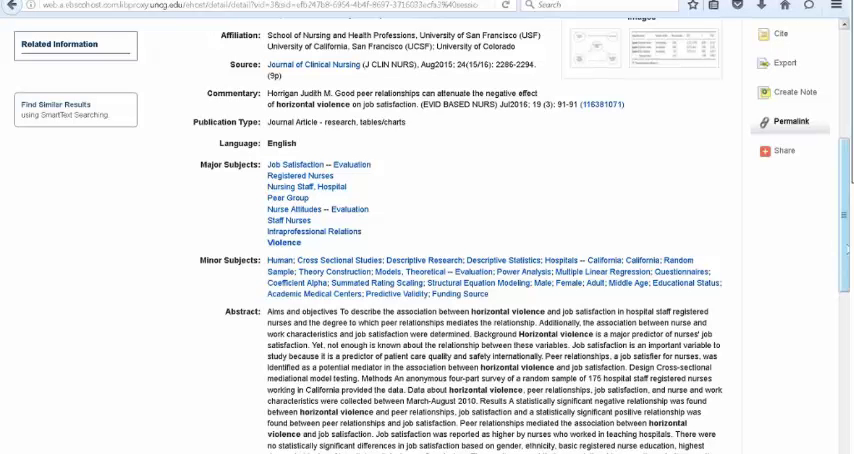
scroll("down", 3)
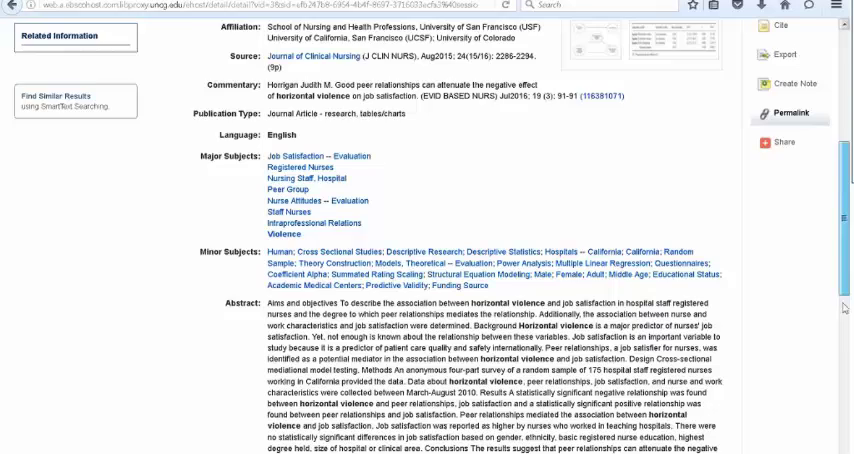
scroll("down", 3)
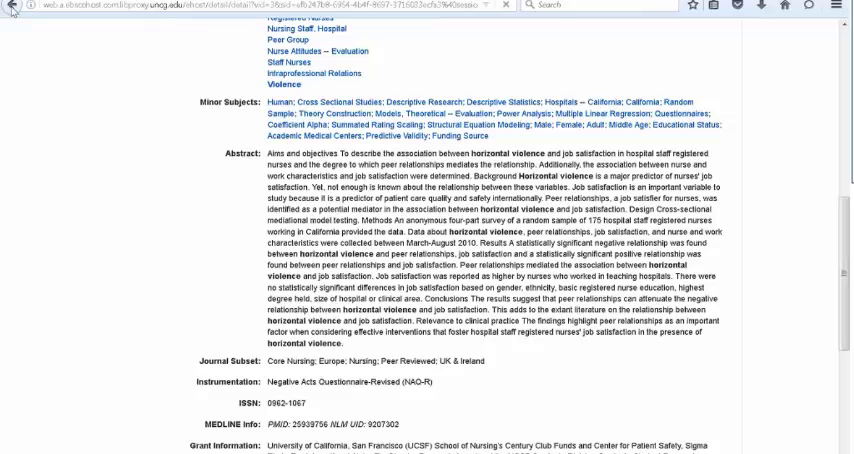
left_click(8, 6)
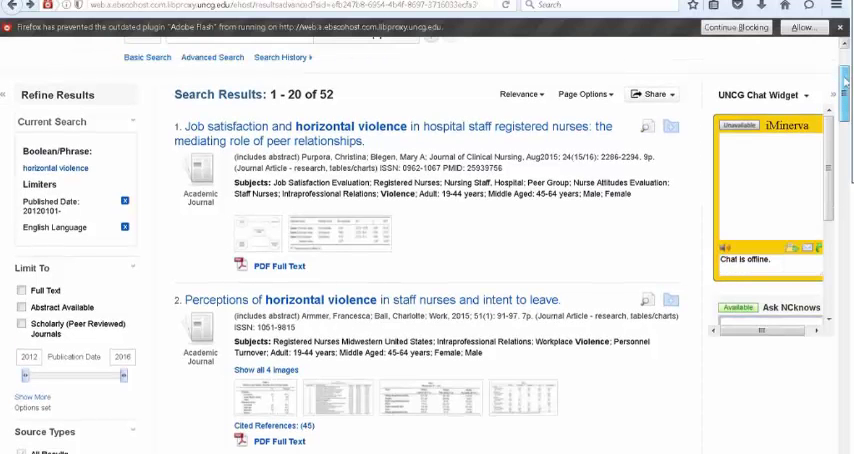
scroll("down", 3)
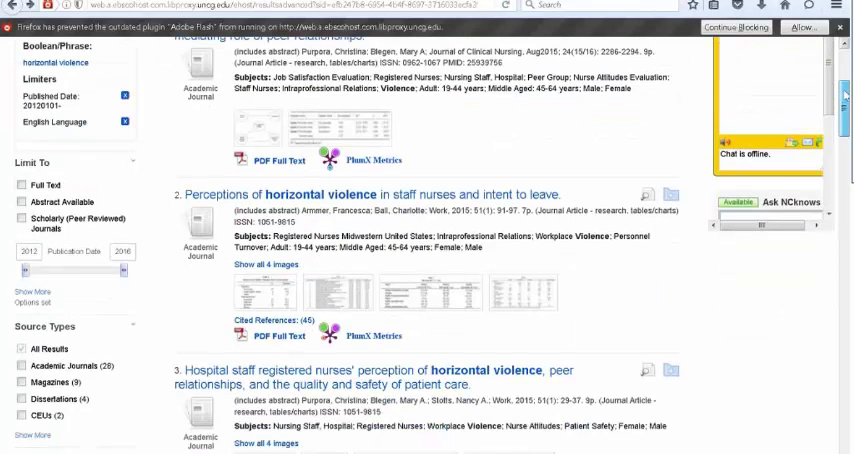
scroll("down", 3)
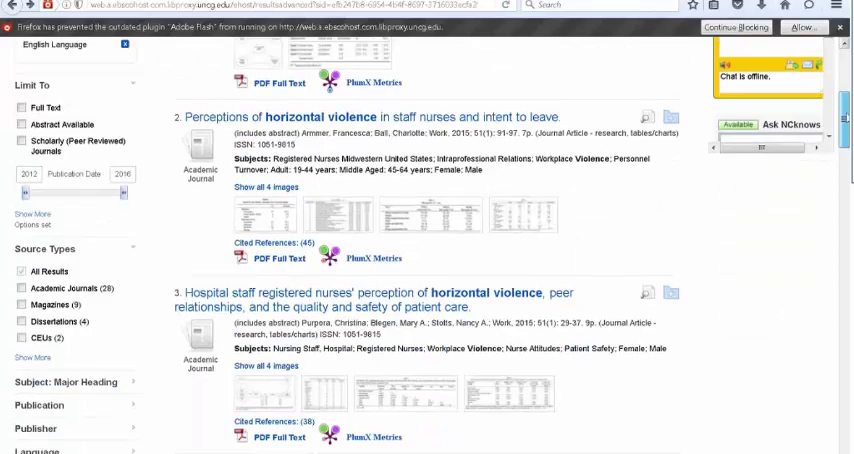
scroll("down", 3)
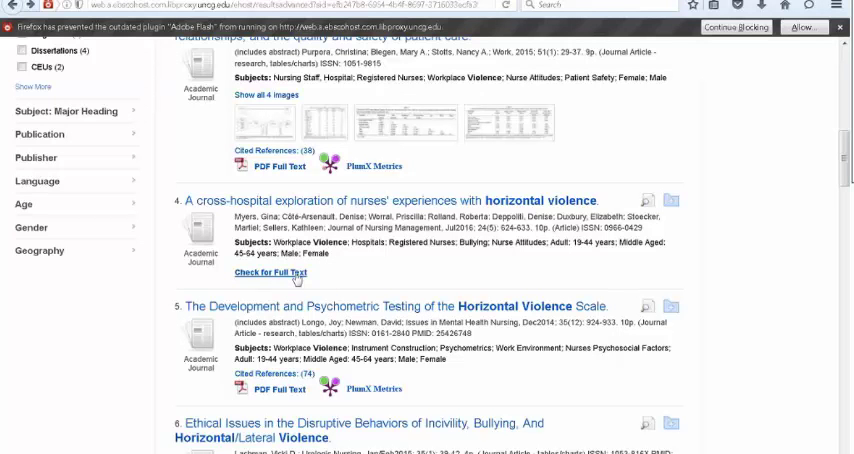
left_click(272, 272)
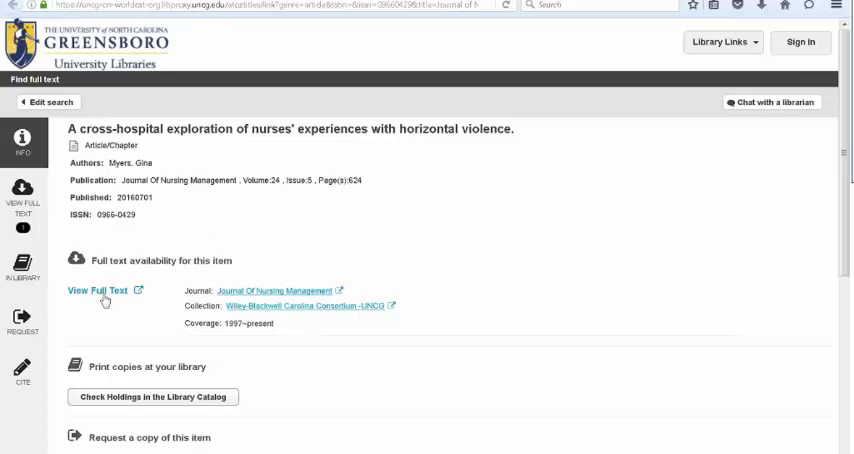
View the full text of the cross-hospital horizontal violence article at the publisher.
left_click(100, 290)
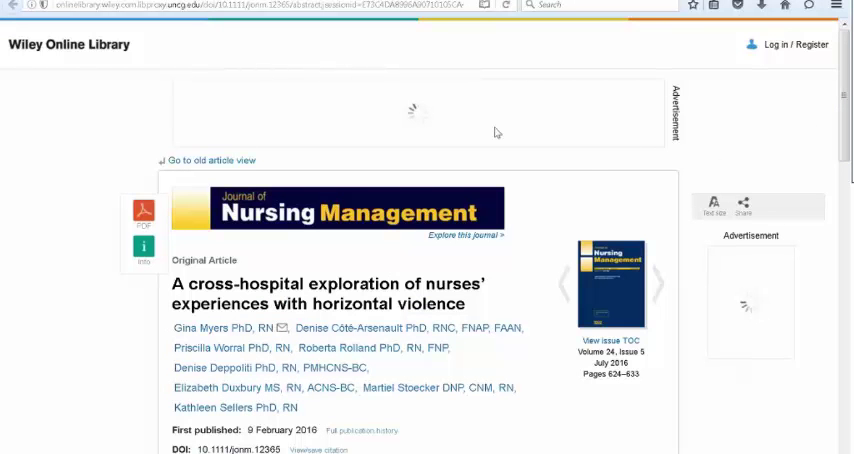
mouse_move(586, 166)
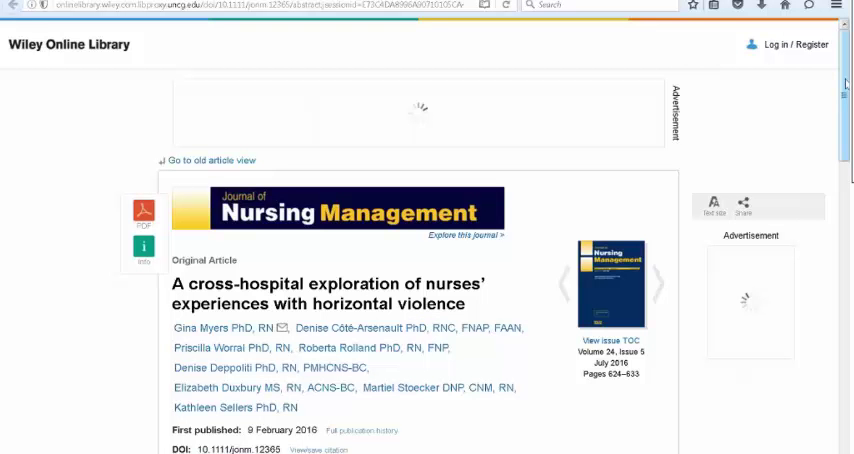
Read through the Journal of Nursing Management article's abstract sections and return to the top.
scroll("down", 3)
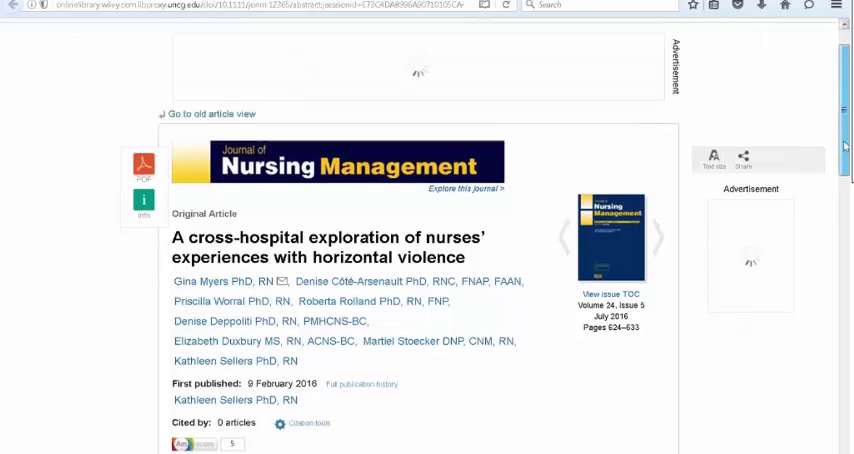
scroll("down", 3)
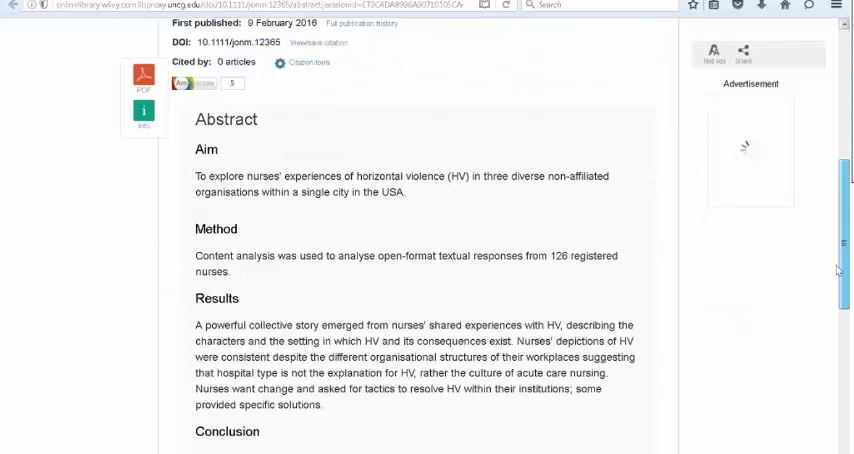
scroll("down", 3)
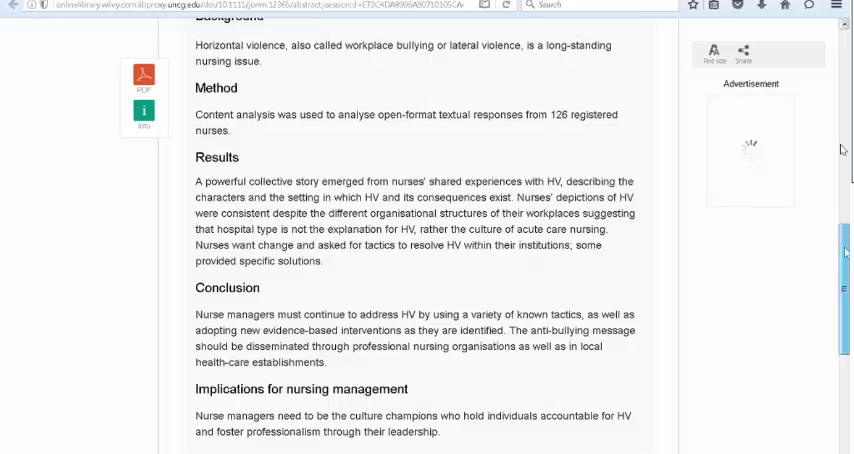
scroll("up", 3)
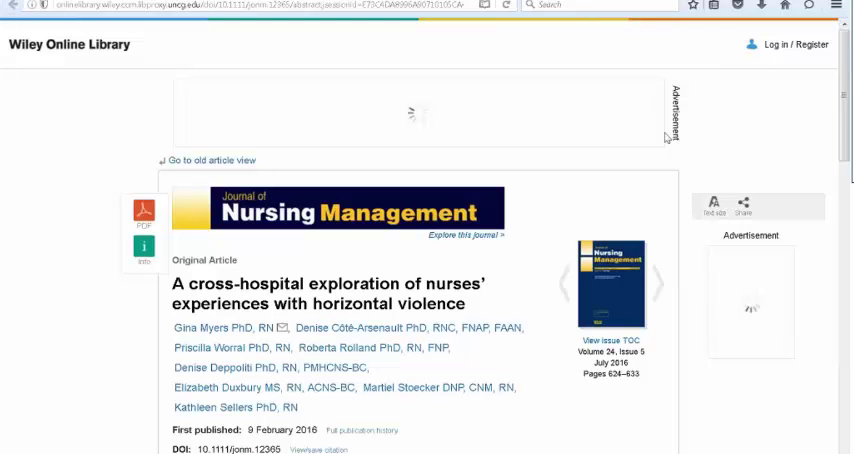
mouse_move(598, 128)
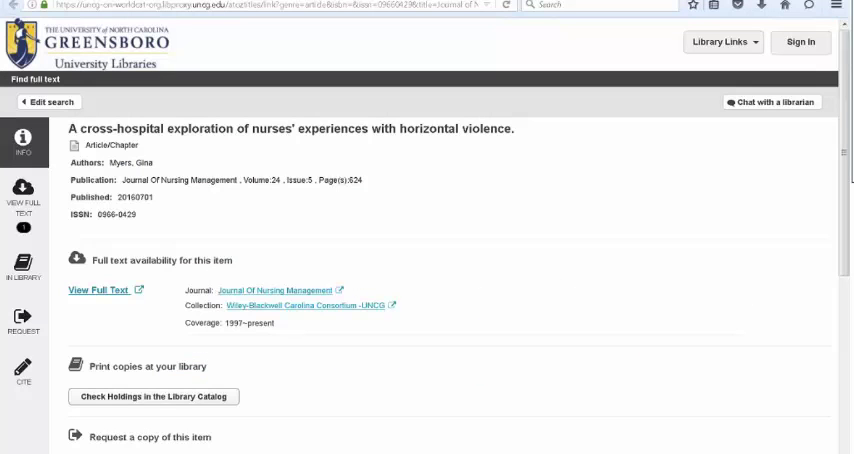
mouse_move(100, 306)
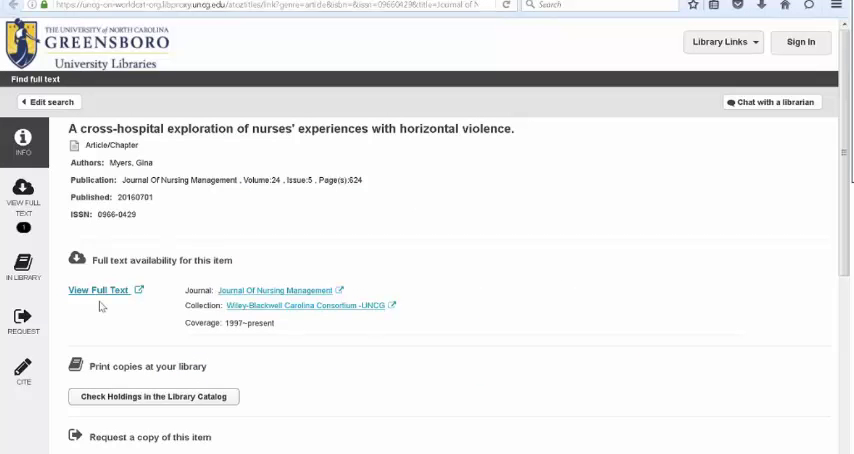
mouse_move(288, 244)
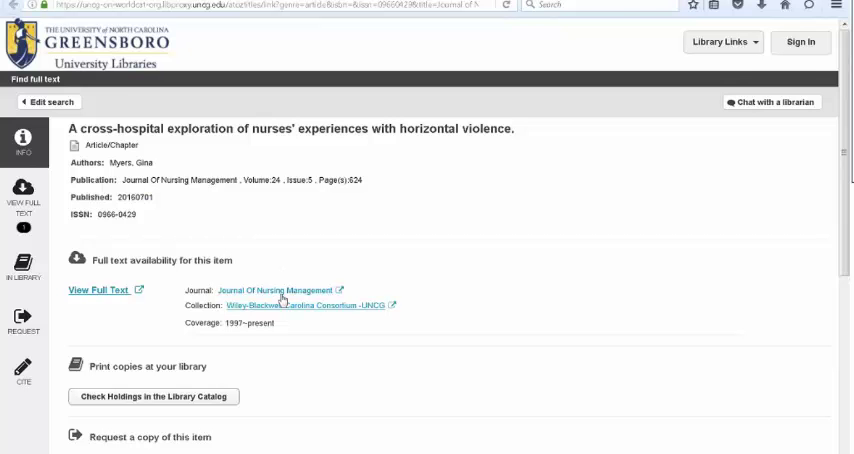
Go to the Journal of Nursing Management homepage from the Find full text page.
left_click(288, 288)
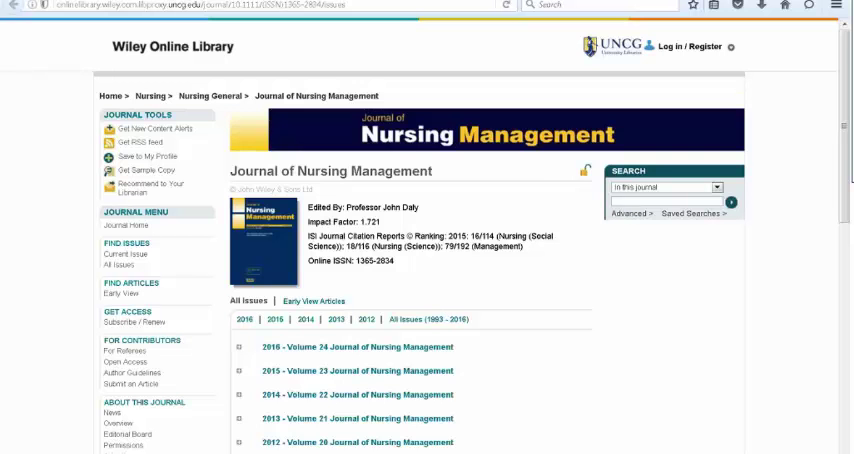
Look over the journal's issue list, pointing at the 2016 Volume 24 issue.
left_click(664, 200)
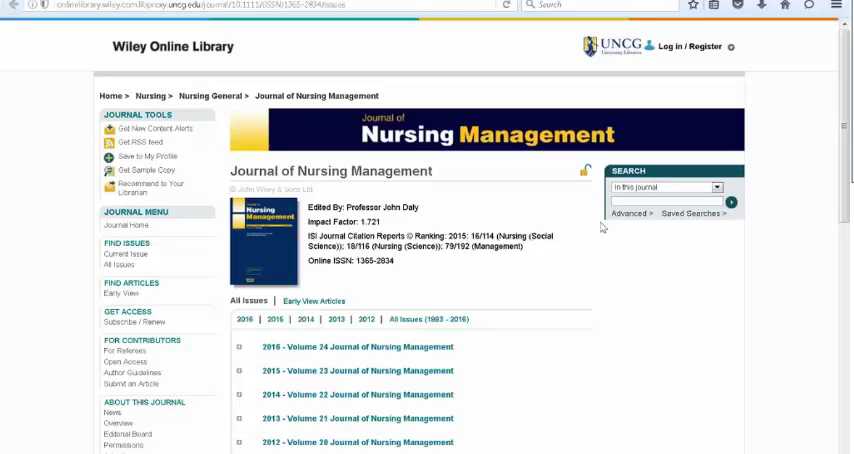
mouse_move(332, 352)
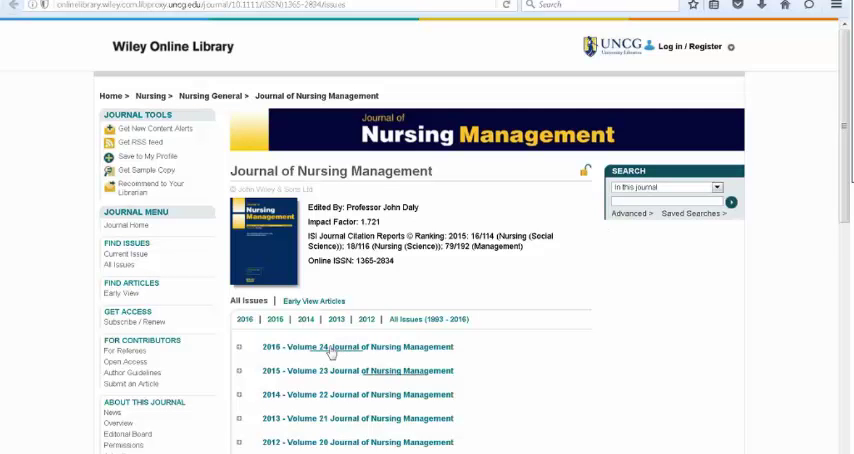
mouse_move(344, 348)
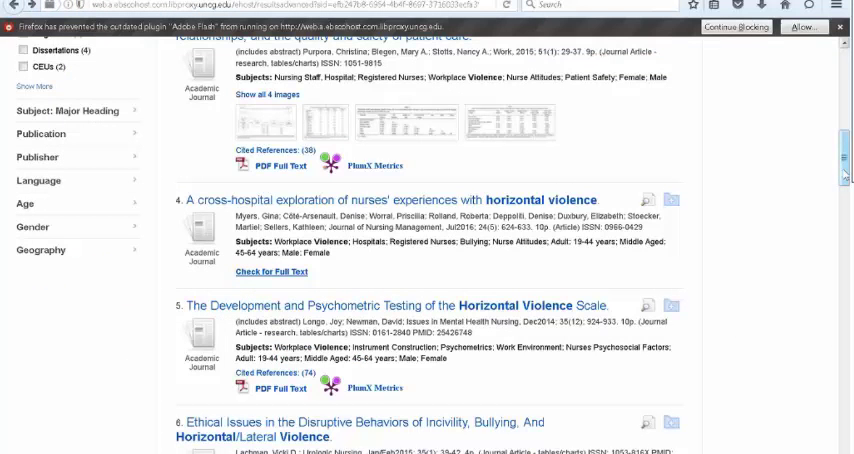
Check full-text availability for result 7, Breaking the Cycle of Horizontal Violence.
scroll("down", 3)
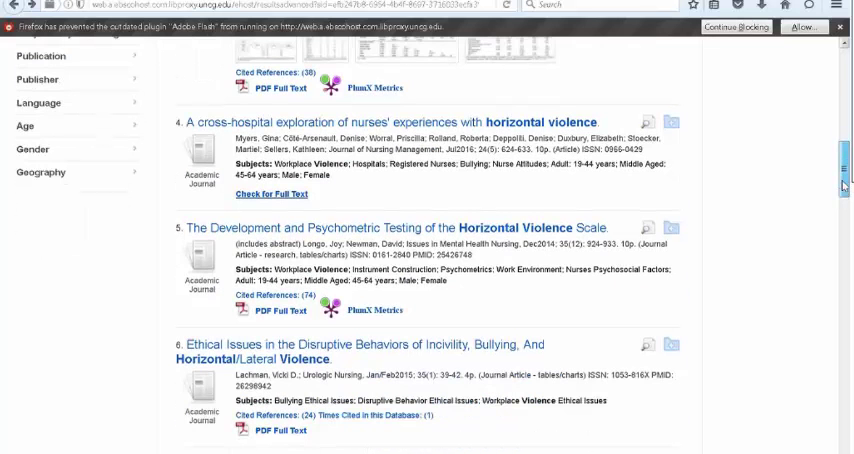
scroll("down", 3)
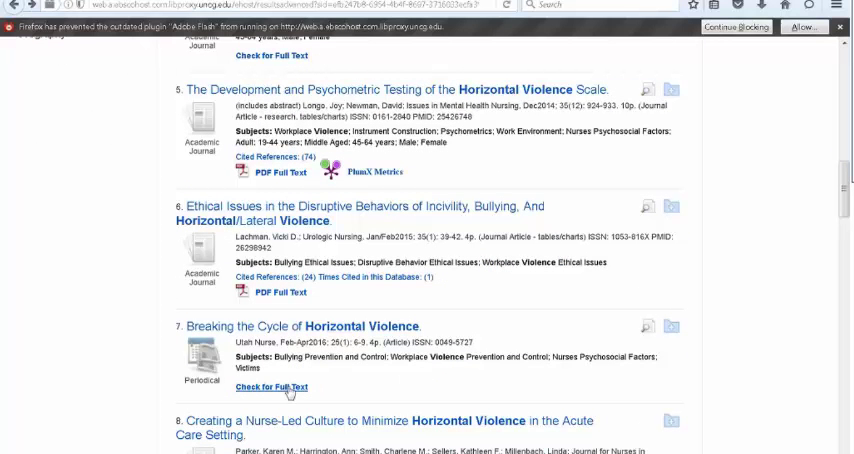
left_click(280, 388)
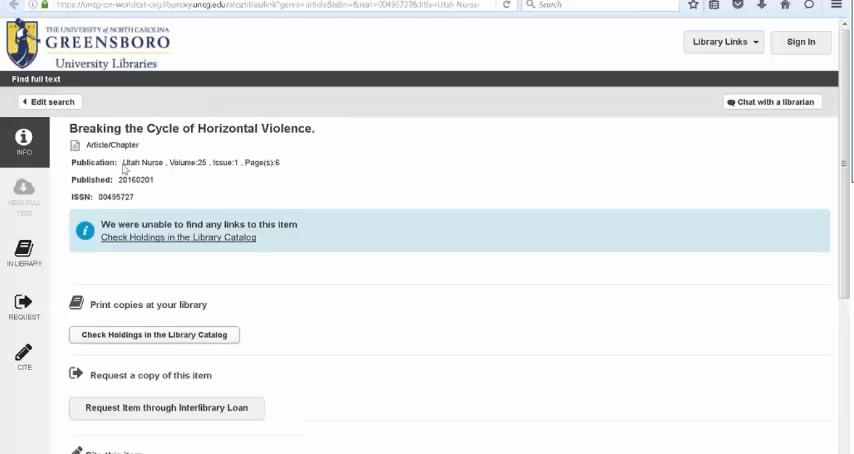
double_click(136, 160)
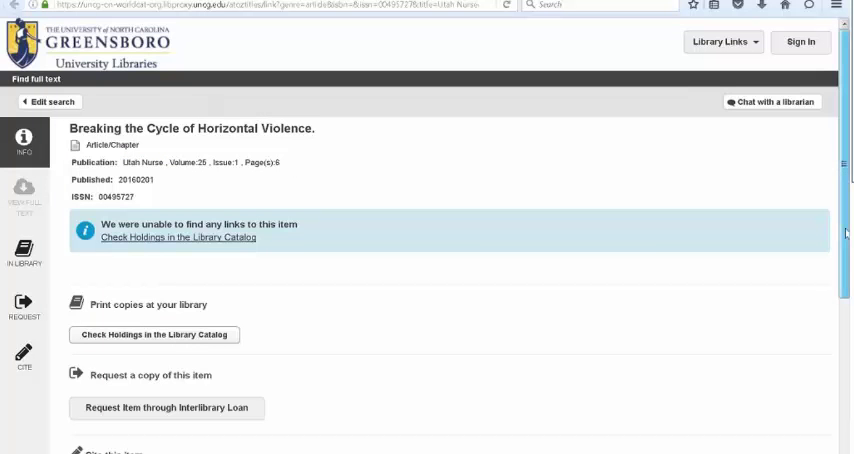
scroll("down", 3)
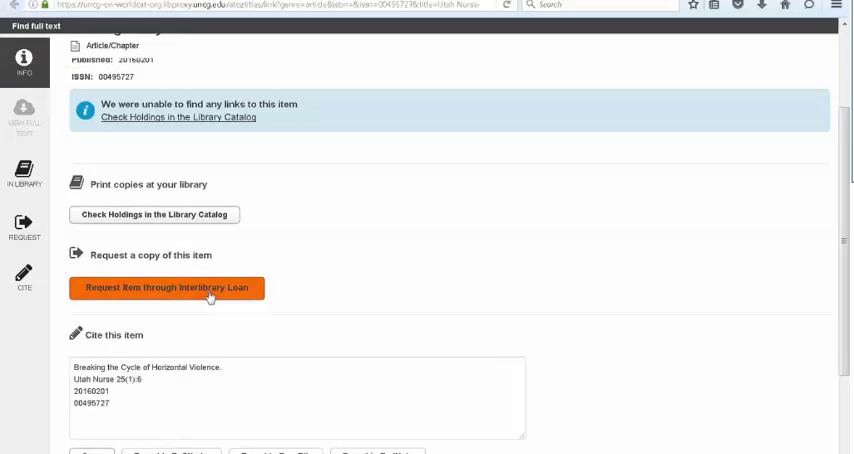
Request Breaking the Cycle of Horizontal Violence through interlibrary loan and log in to ILLiad.
left_click(168, 288)
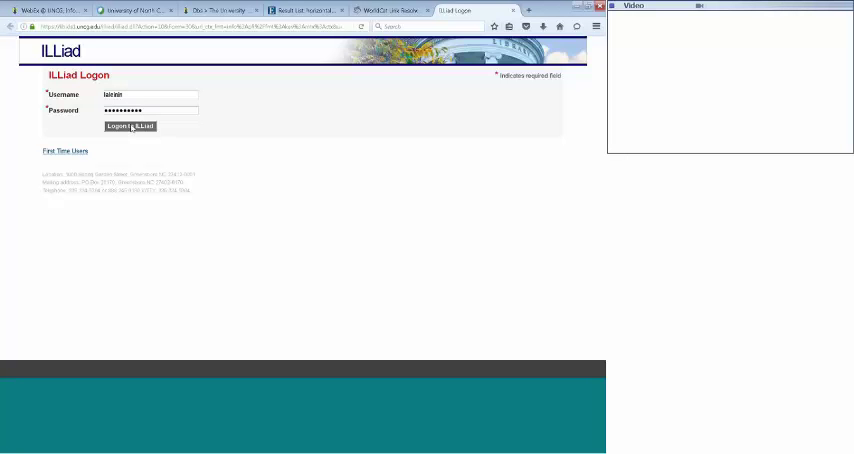
left_click(128, 126)
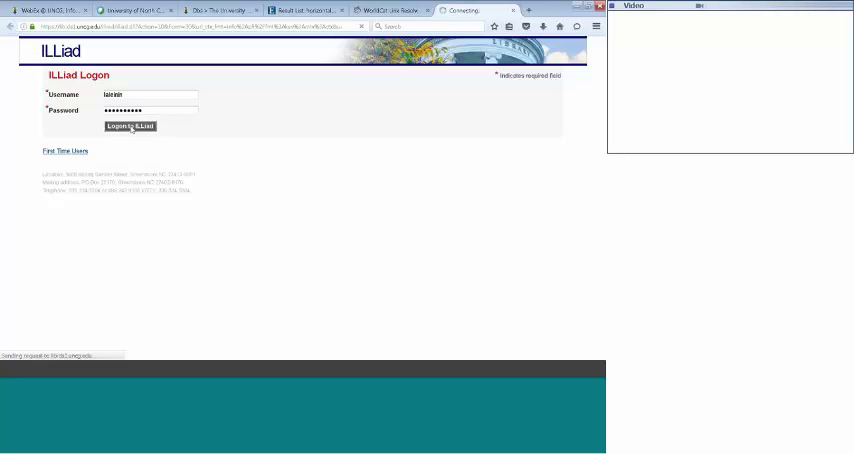
left_click(130, 126)
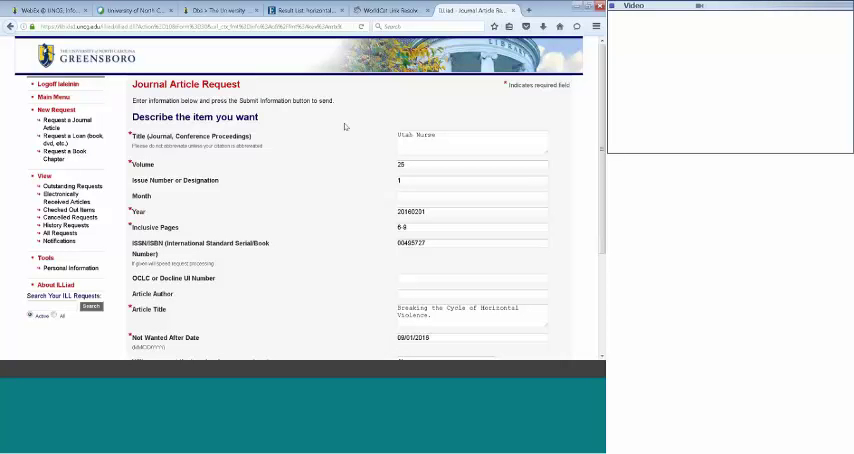
mouse_move(344, 128)
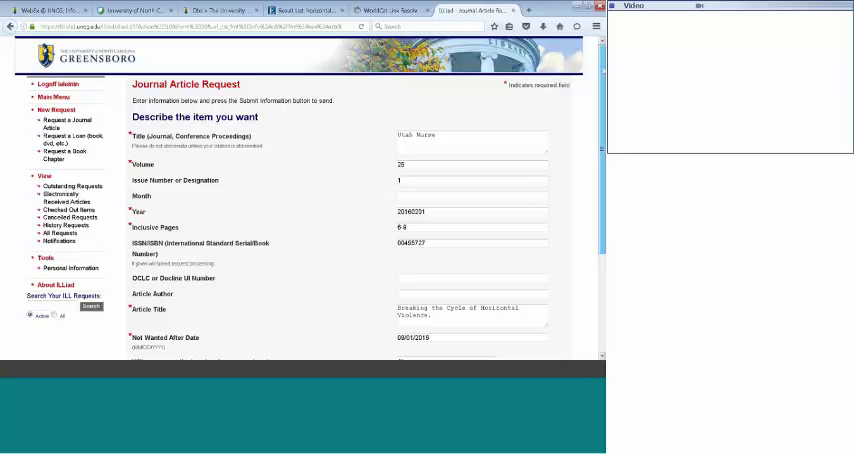
Review the prefilled journal article request form and bring up the outstanding requests list.
scroll("down", 3)
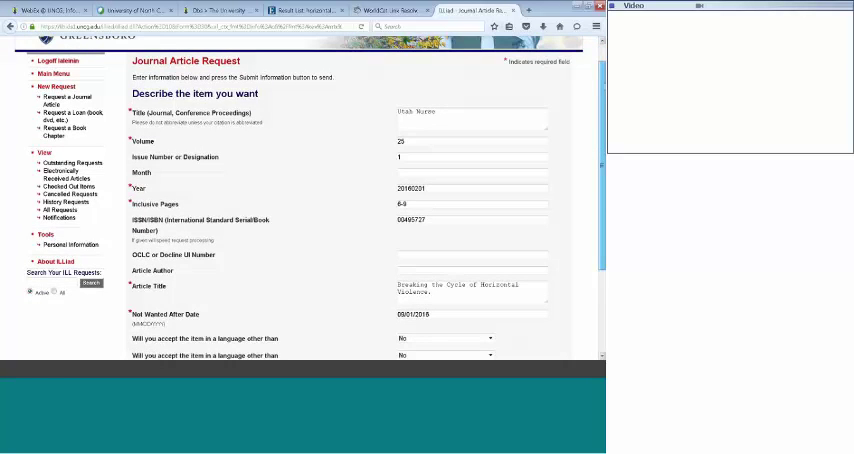
scroll("down", 3)
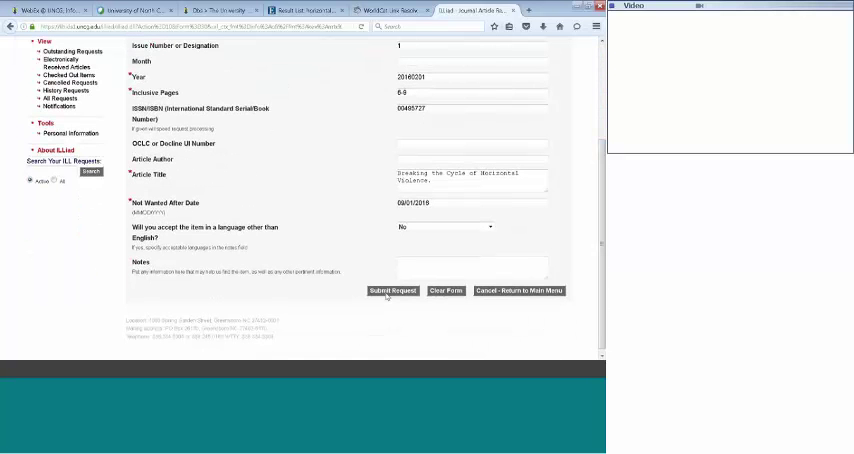
mouse_move(332, 170)
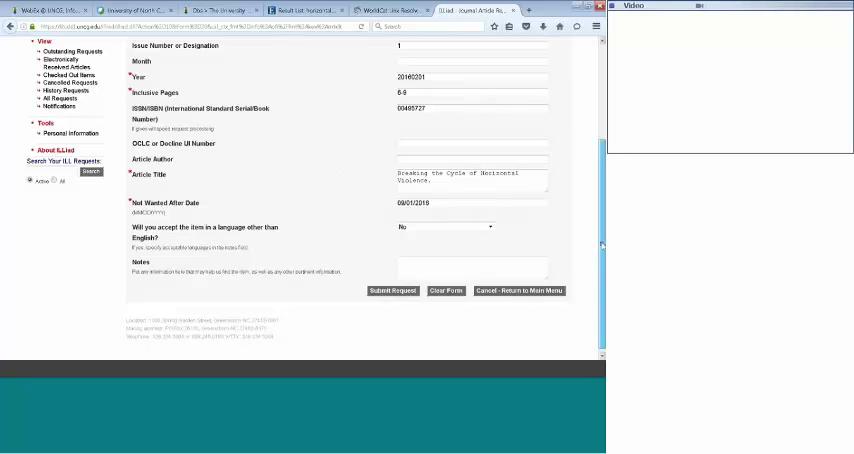
scroll("up", 3)
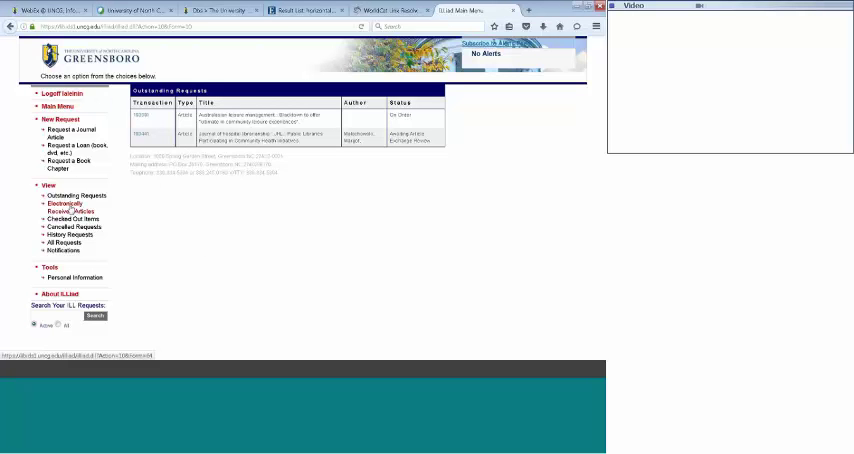
View ILLiad's Electronically Received Articles page, which lists no articles yet.
left_click(60, 204)
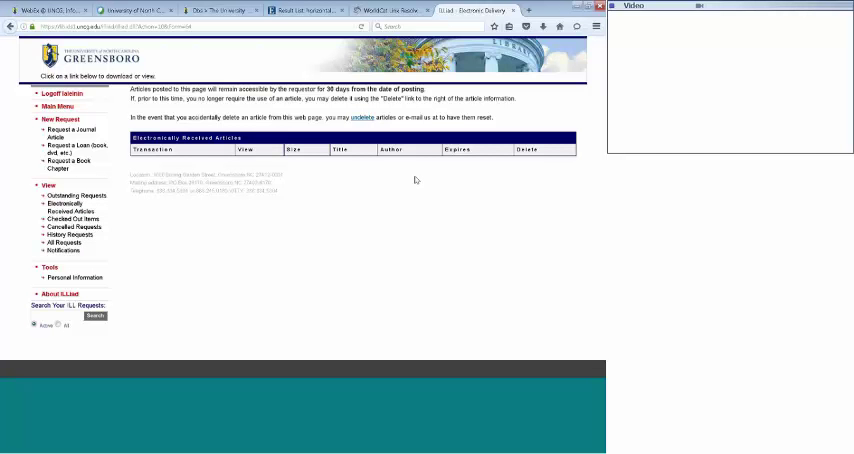
mouse_move(390, 164)
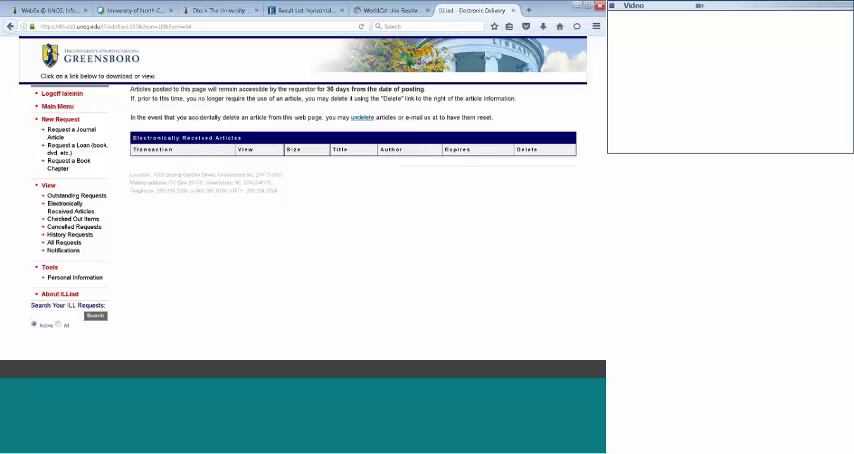
mouse_move(492, 146)
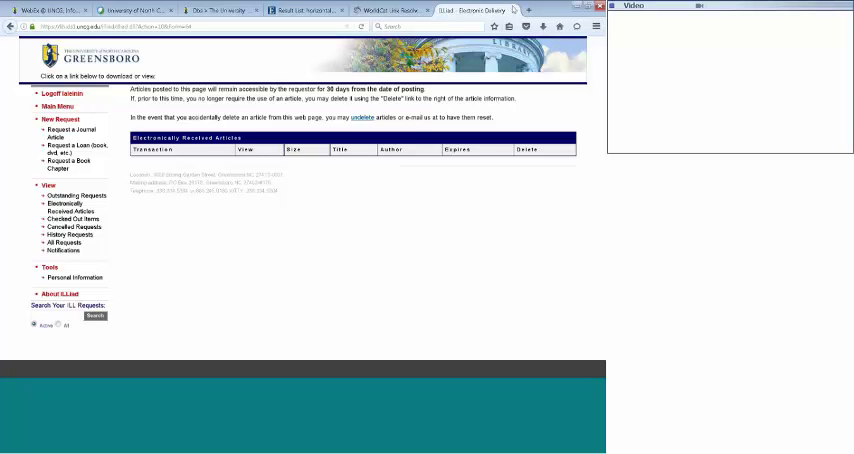
Revisit the CINAHL horizontal violence results, then switch to the University Libraries homepage tab.
left_click(454, 10)
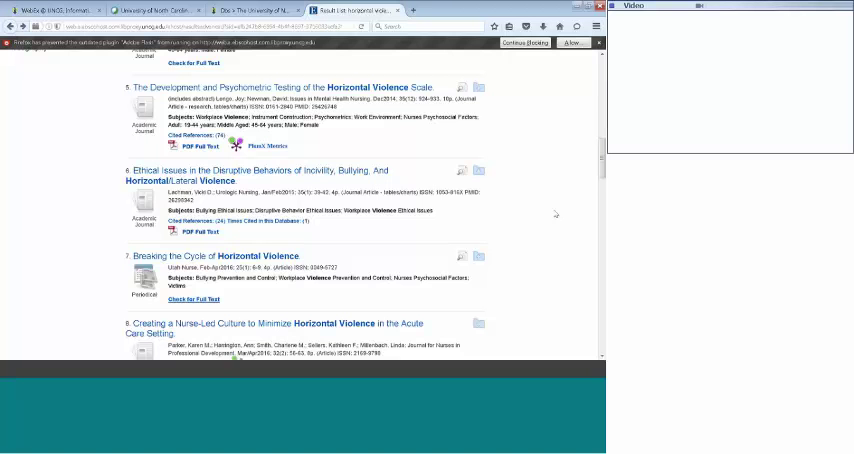
mouse_move(472, 92)
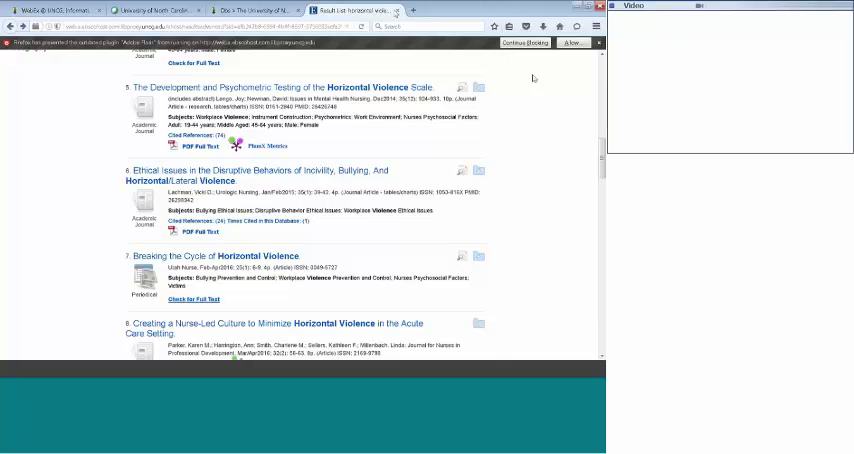
left_click(252, 12)
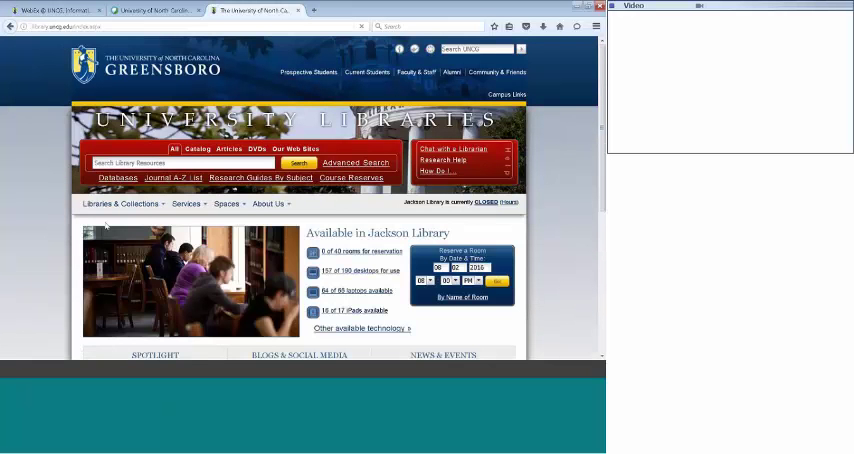
Reach the Nursing Resources guide through the Research Guides by Subject list.
left_click(174, 148)
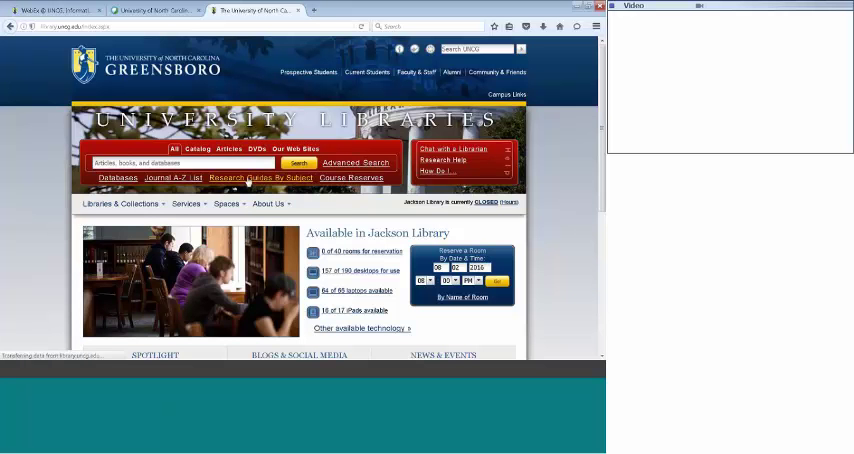
left_click(260, 178)
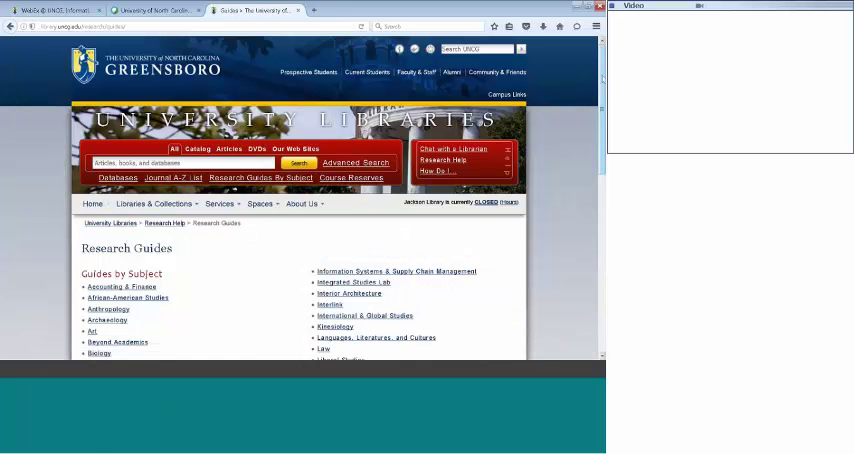
scroll("down", 3)
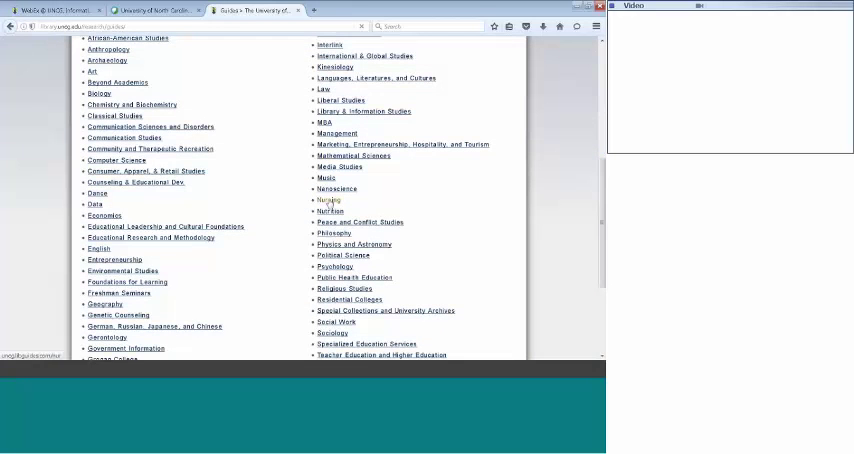
left_click(330, 200)
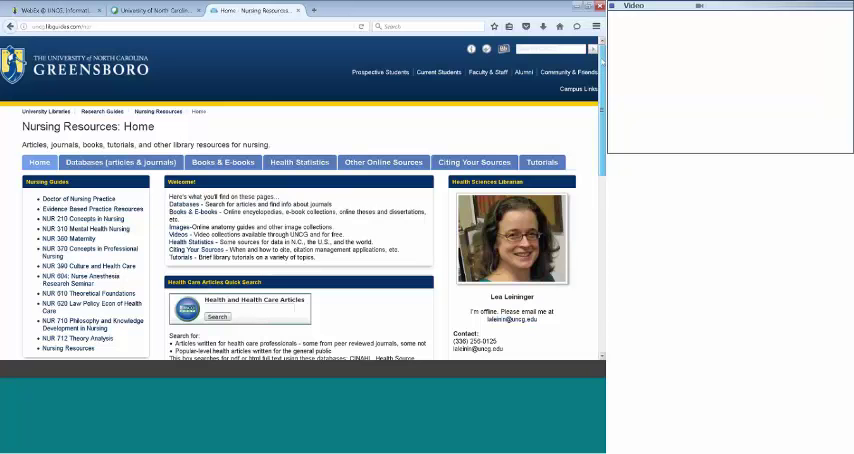
scroll("down", 3)
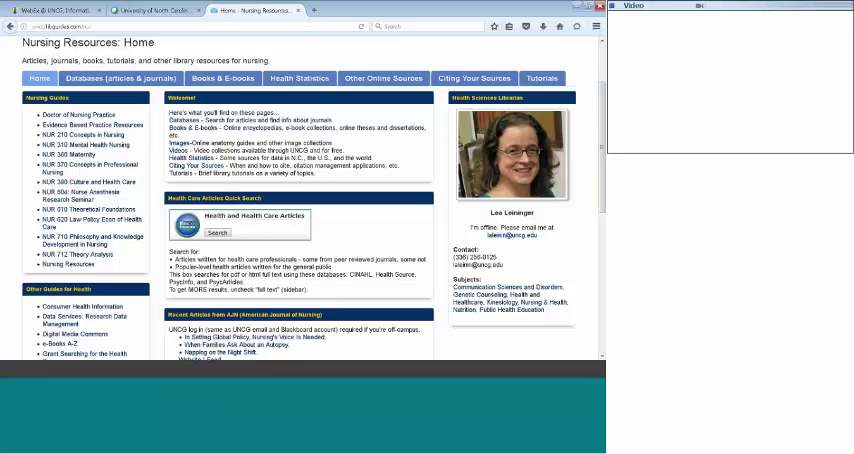
mouse_move(560, 250)
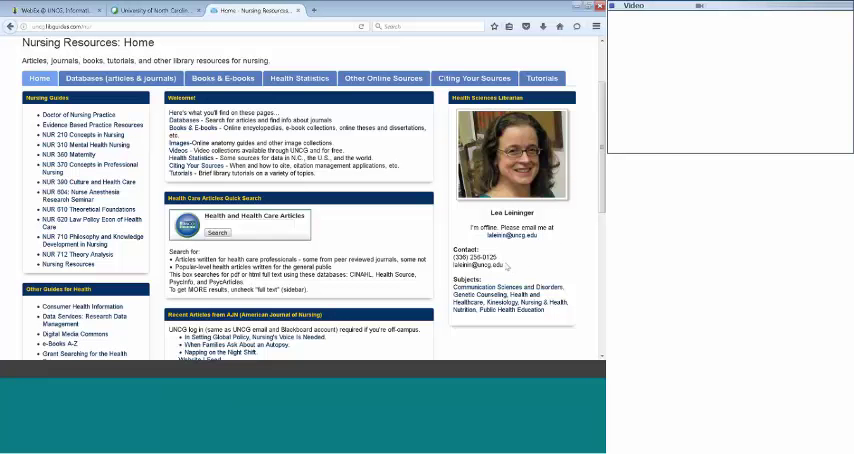
double_click(478, 264)
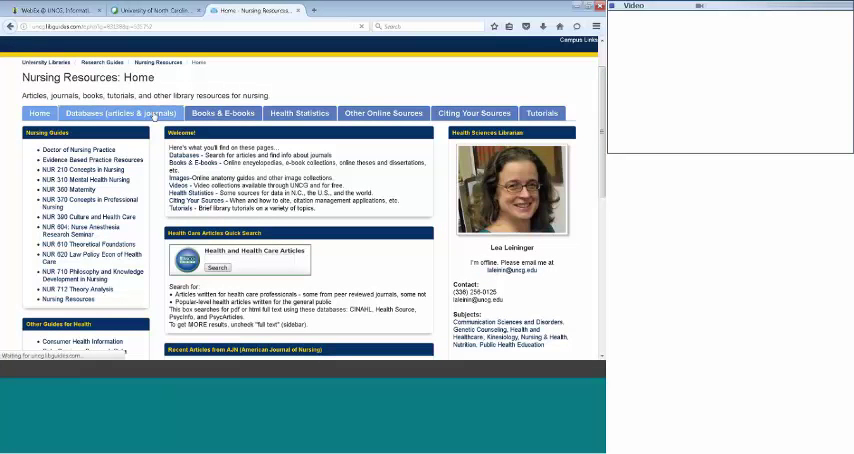
Go to the Databases (articles & journals) page and review its nursing database lists.
left_click(122, 112)
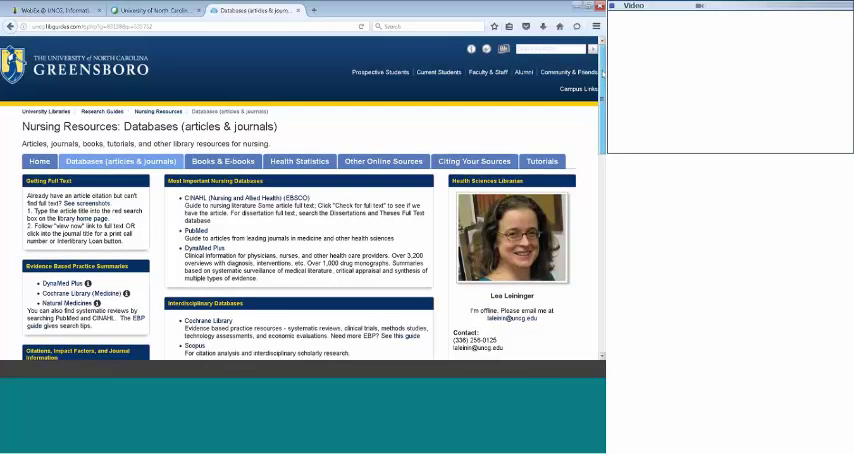
scroll("down", 3)
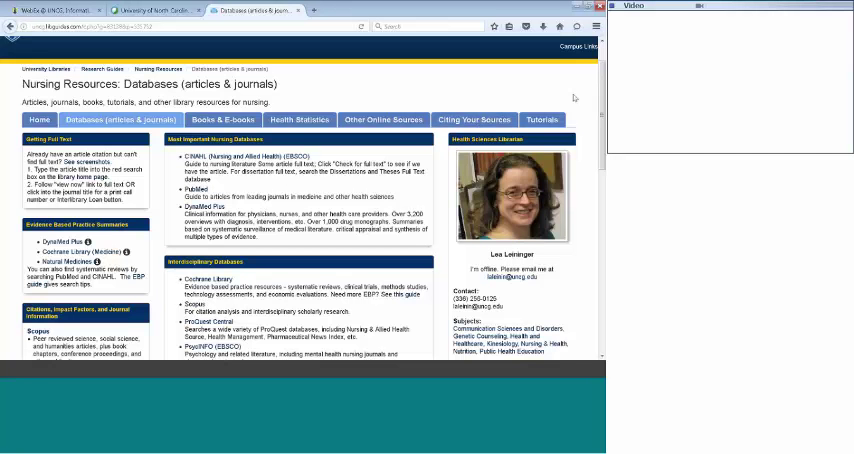
scroll("down", 3)
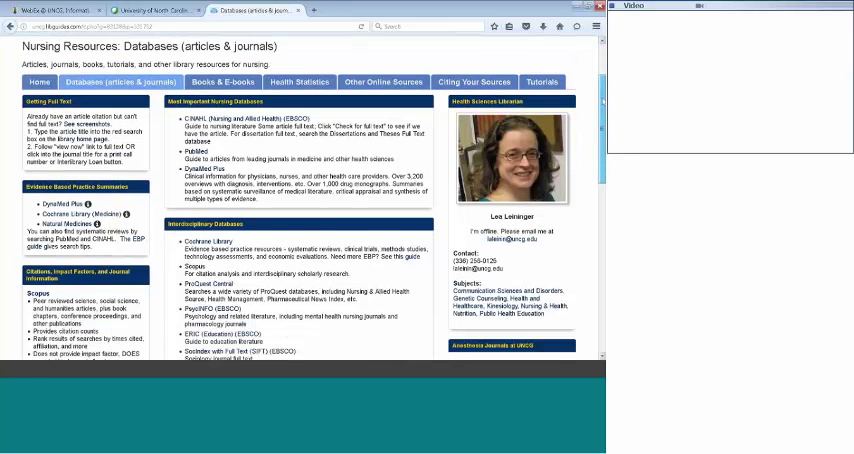
scroll("down", 3)
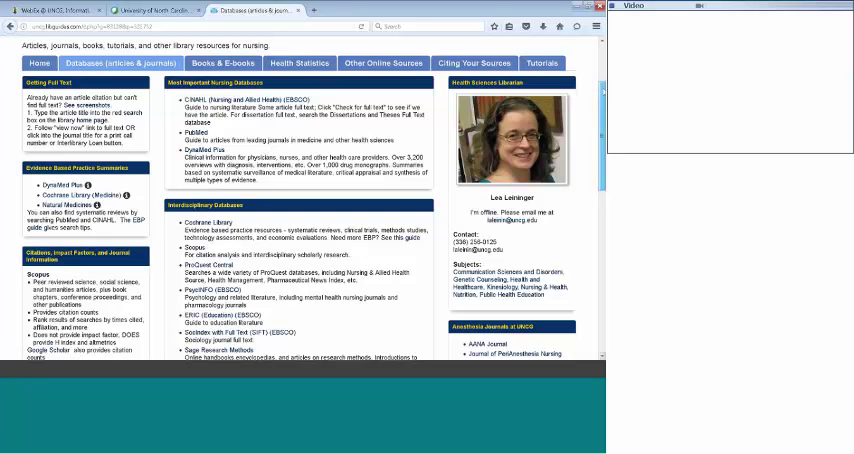
scroll("down", 3)
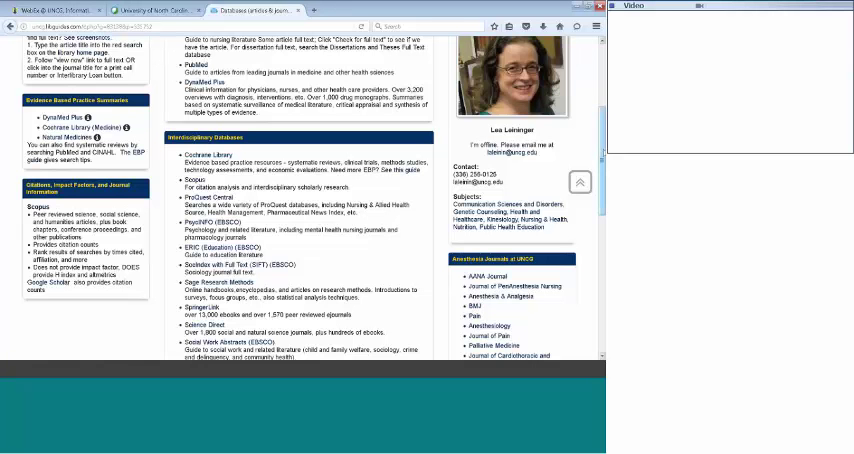
scroll("up", 3)
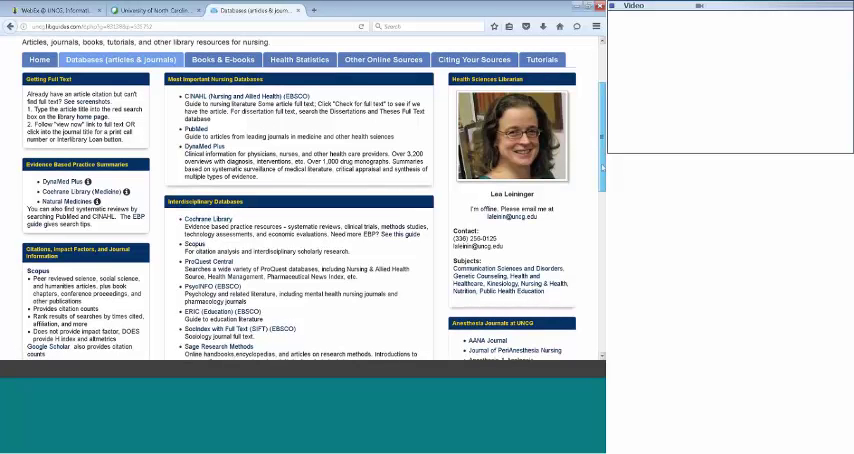
Review the Interdisciplinary Databases and News & Legislation boxes, then scroll back up.
scroll("down", 3)
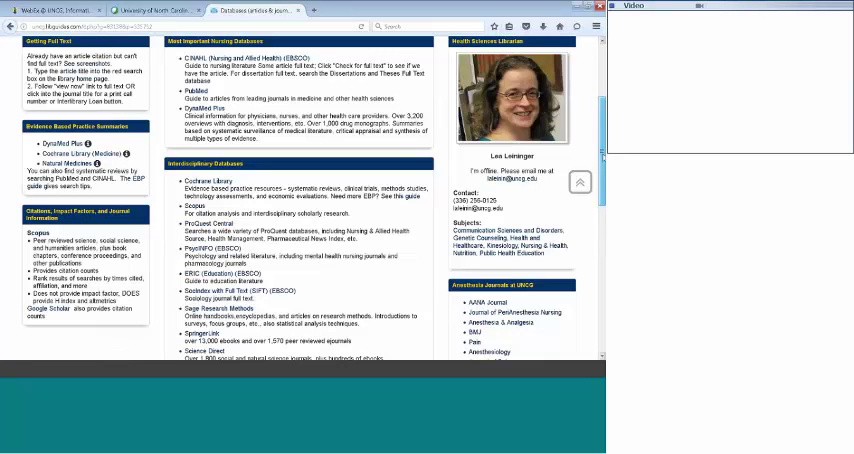
scroll("down", 3)
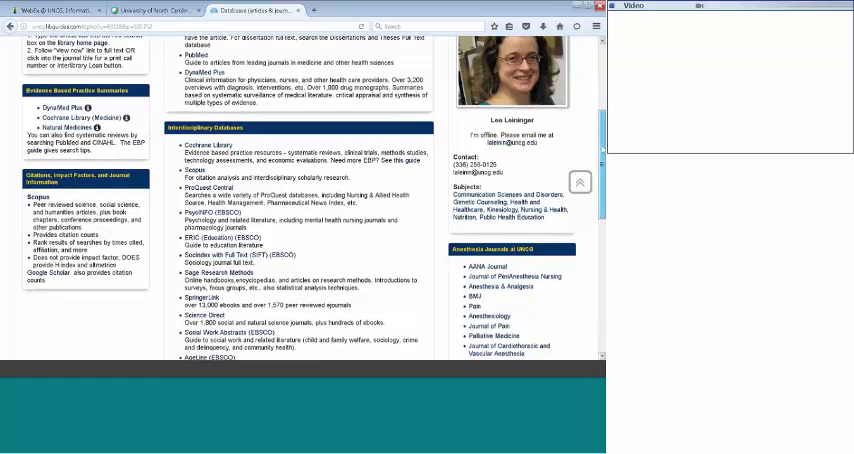
scroll("down", 3)
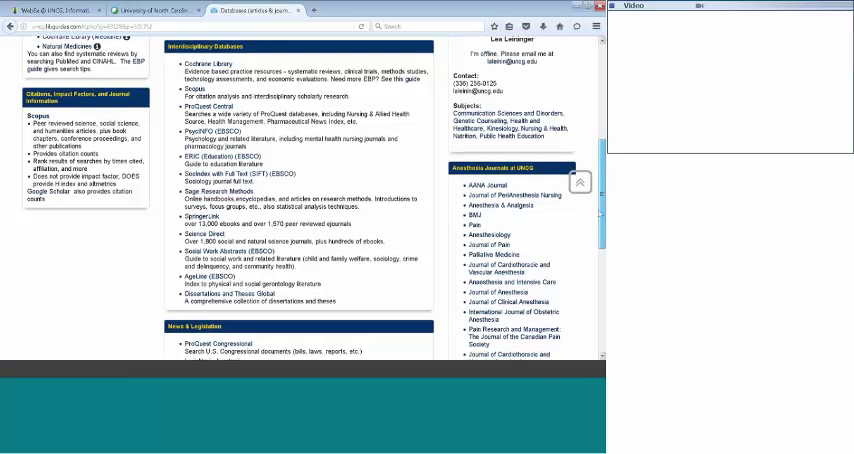
scroll("down", 3)
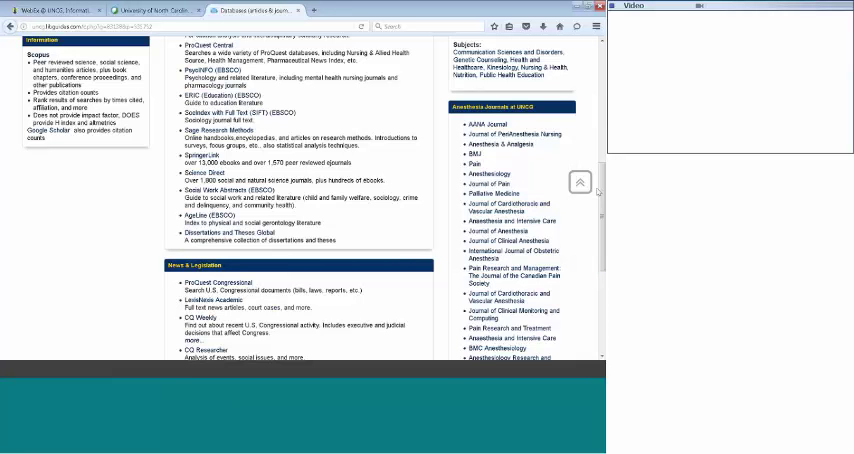
scroll("up", 3)
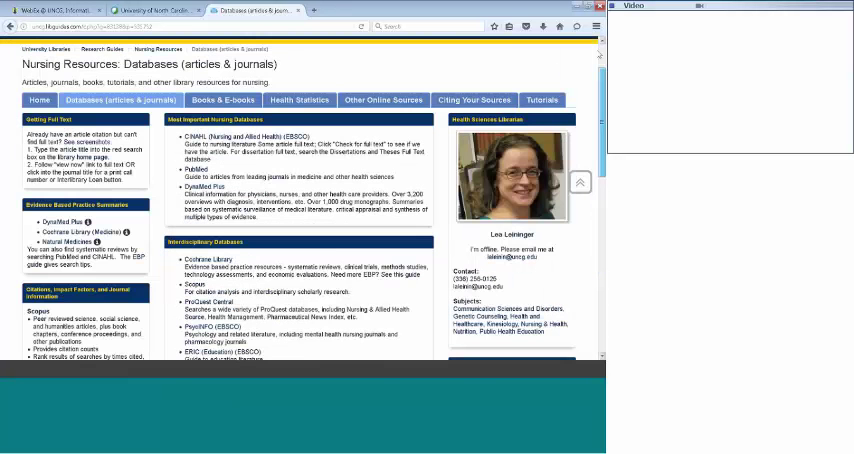
scroll("up", 3)
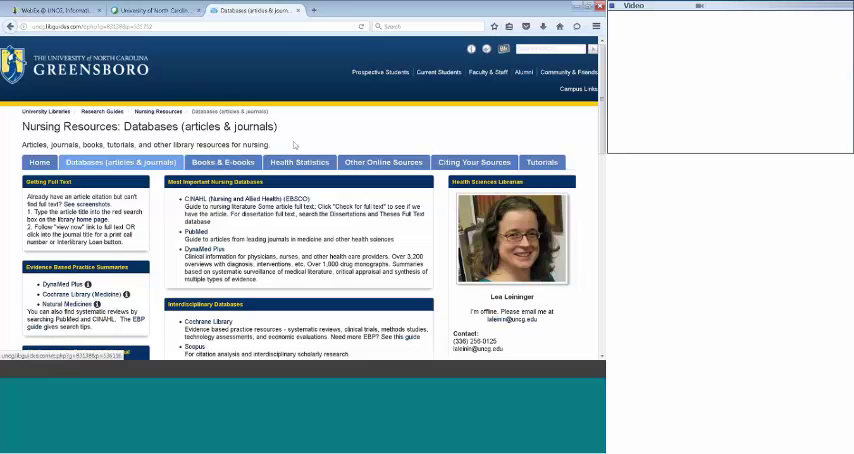
mouse_move(300, 162)
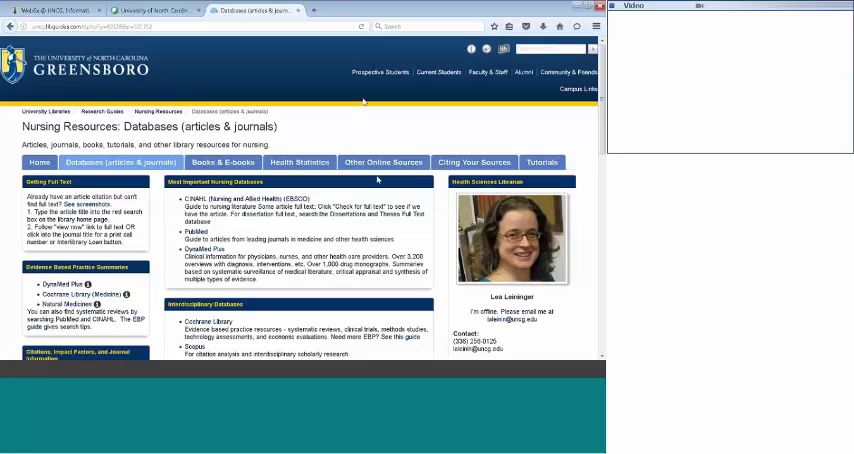
mouse_move(384, 160)
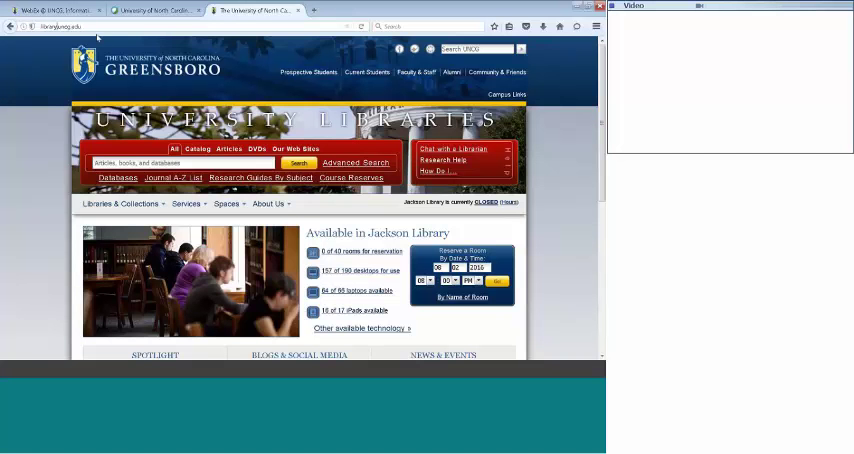
mouse_move(30, 128)
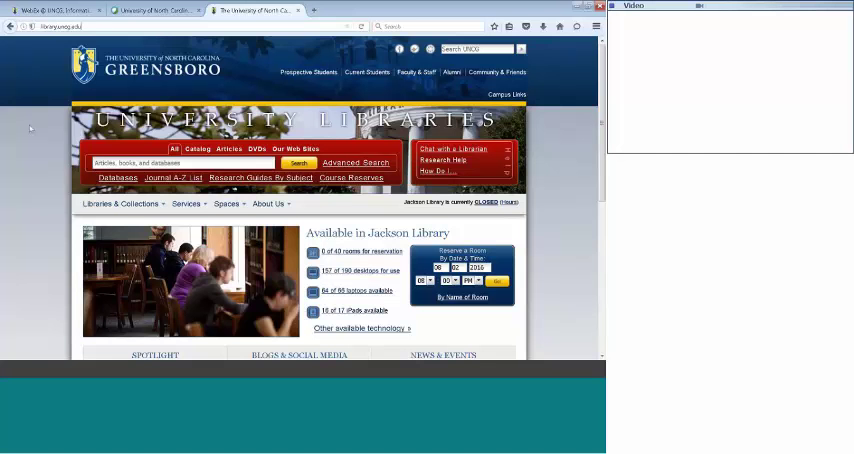